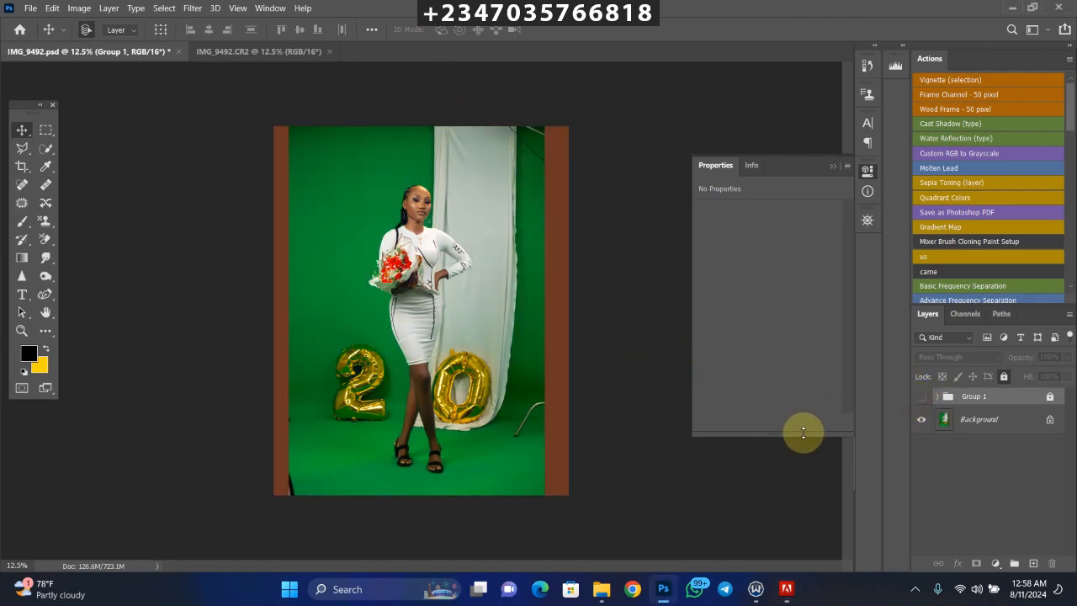
mouse_move(485, 409)
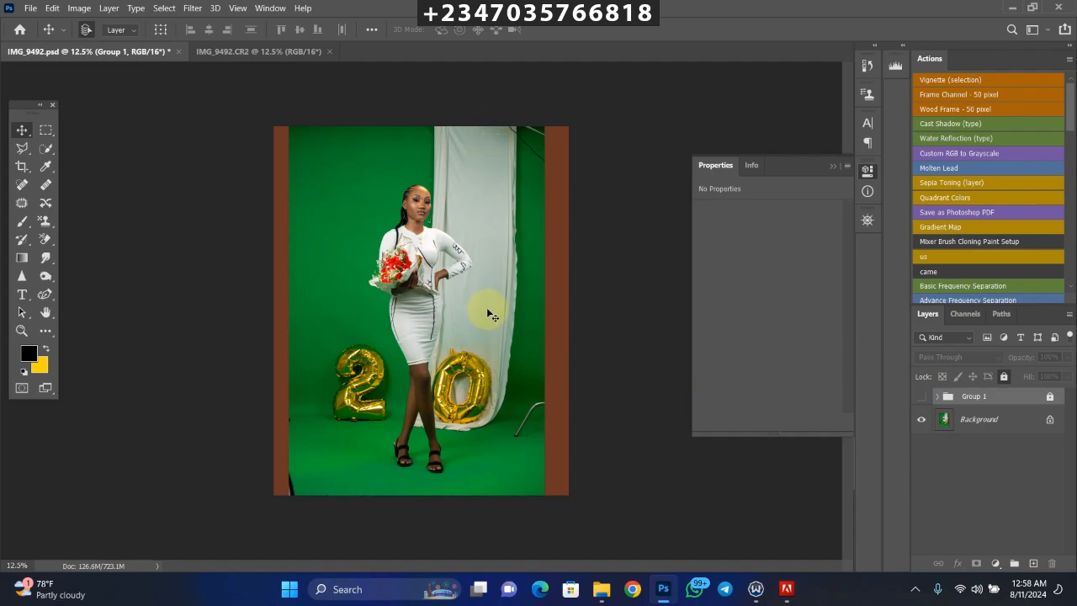
mouse_move(878, 335)
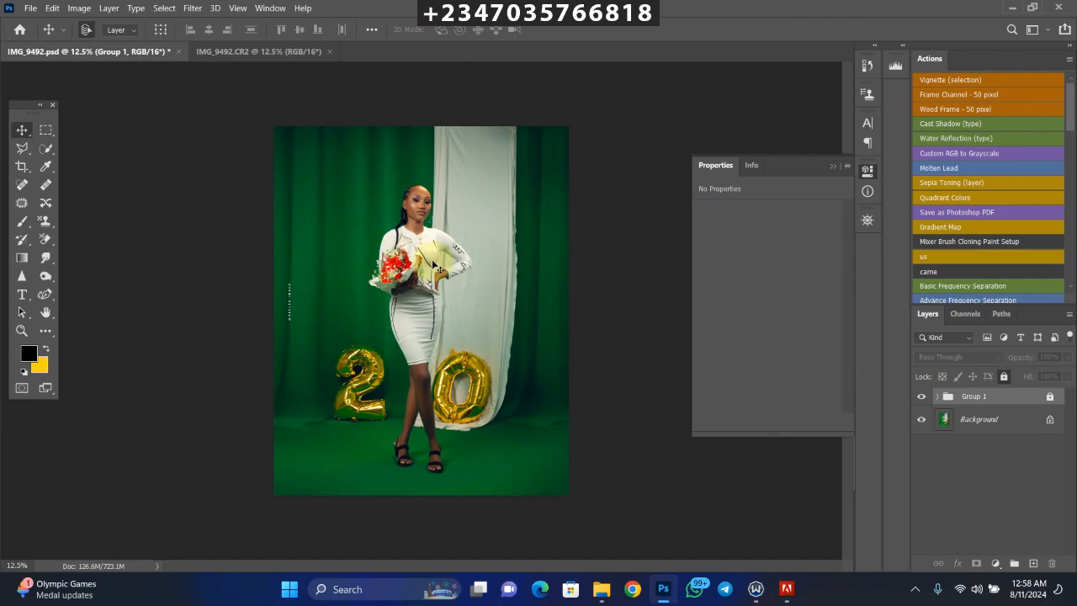
Frame a crop around the woman on the raw IMG_9492.CR2 photo with the Crop tool.
left_click(259, 50)
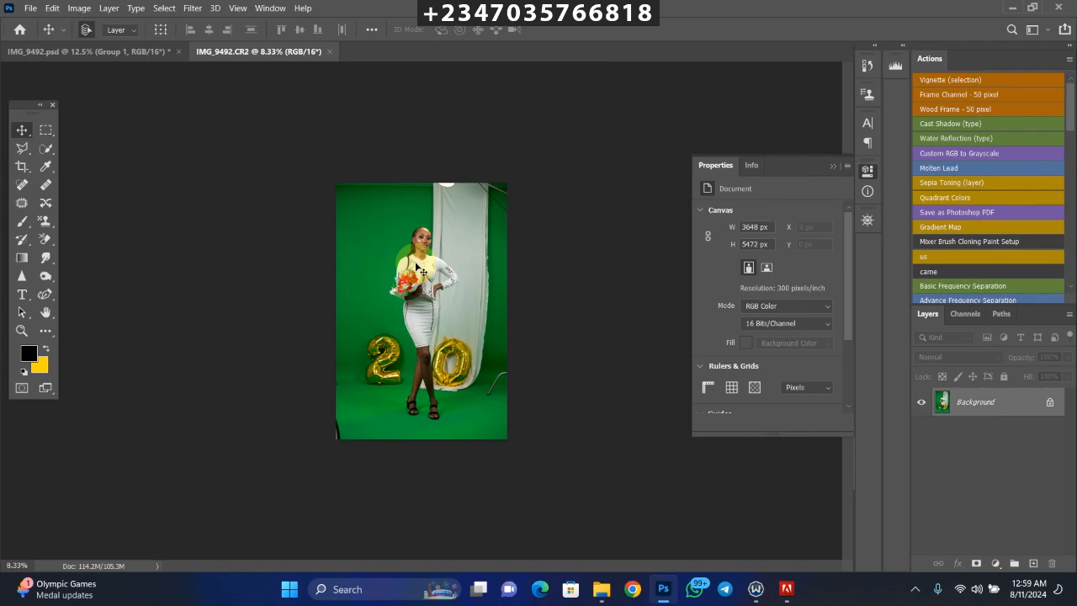
left_click(22, 167)
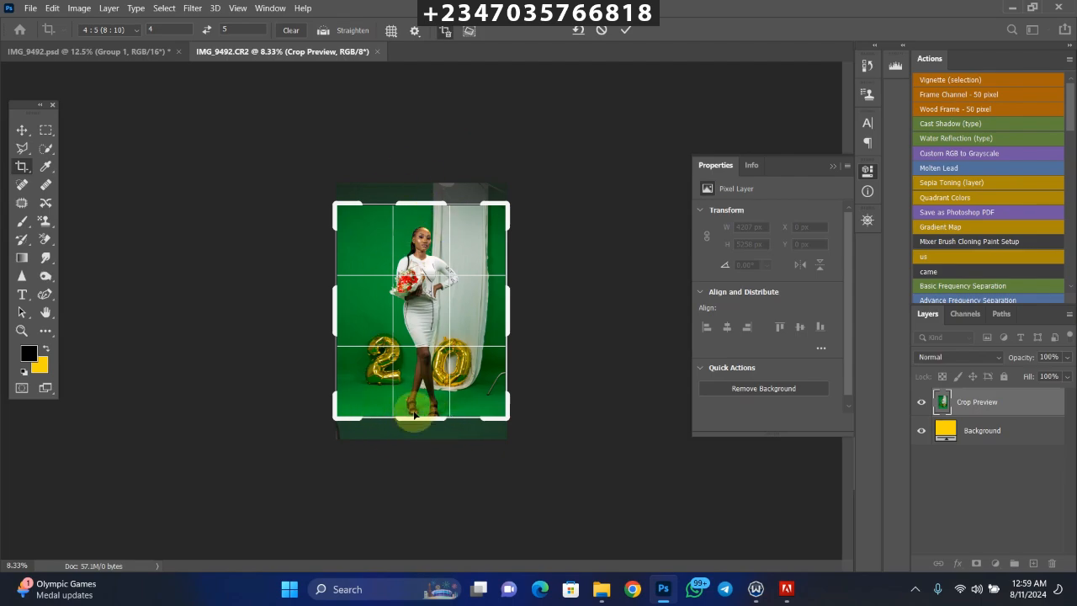
left_click_drag(413, 417, 421, 434)
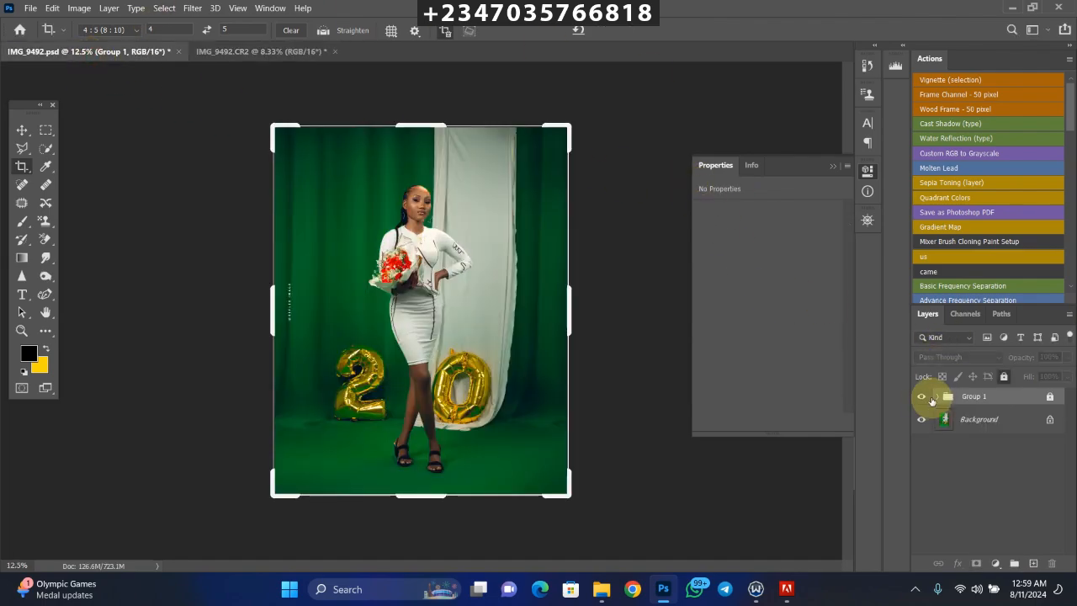
Hide Group 1 to reveal the original photo and select the Background layer for duplicating.
left_click(920, 397)
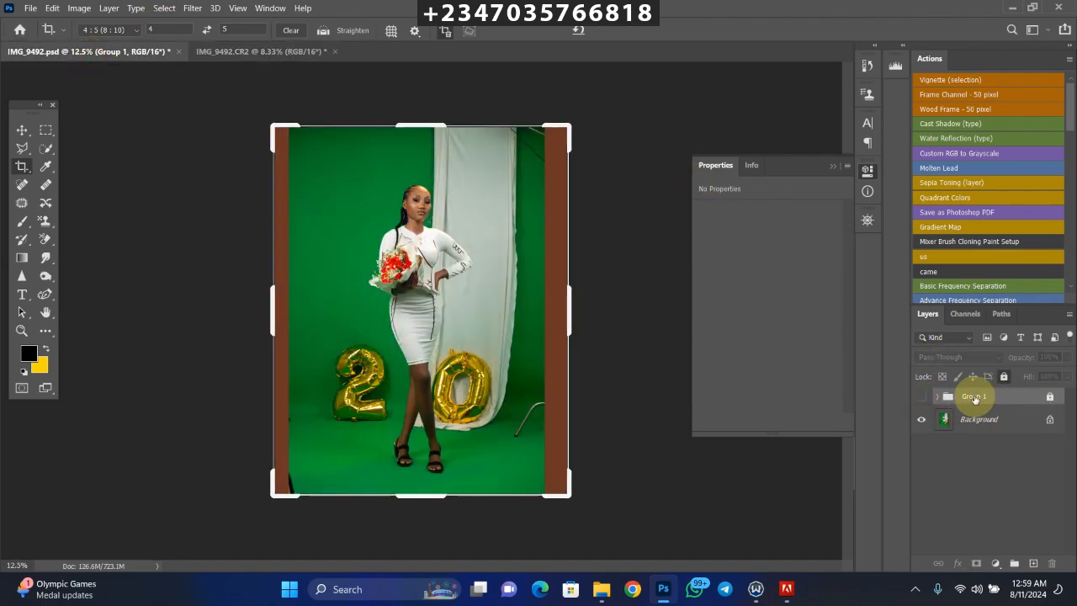
left_click(979, 419)
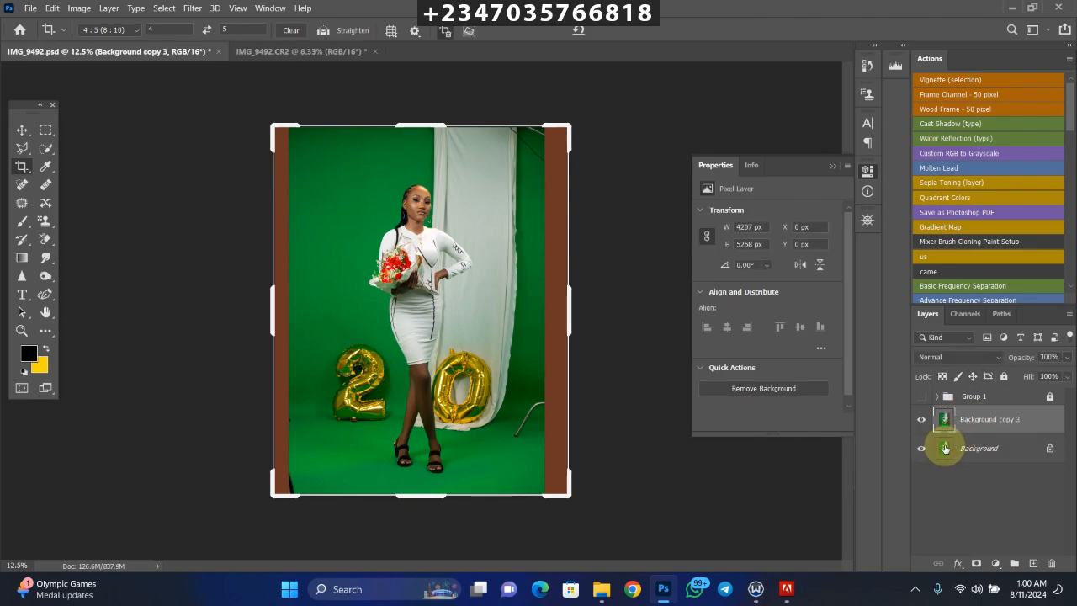
mouse_move(1019, 478)
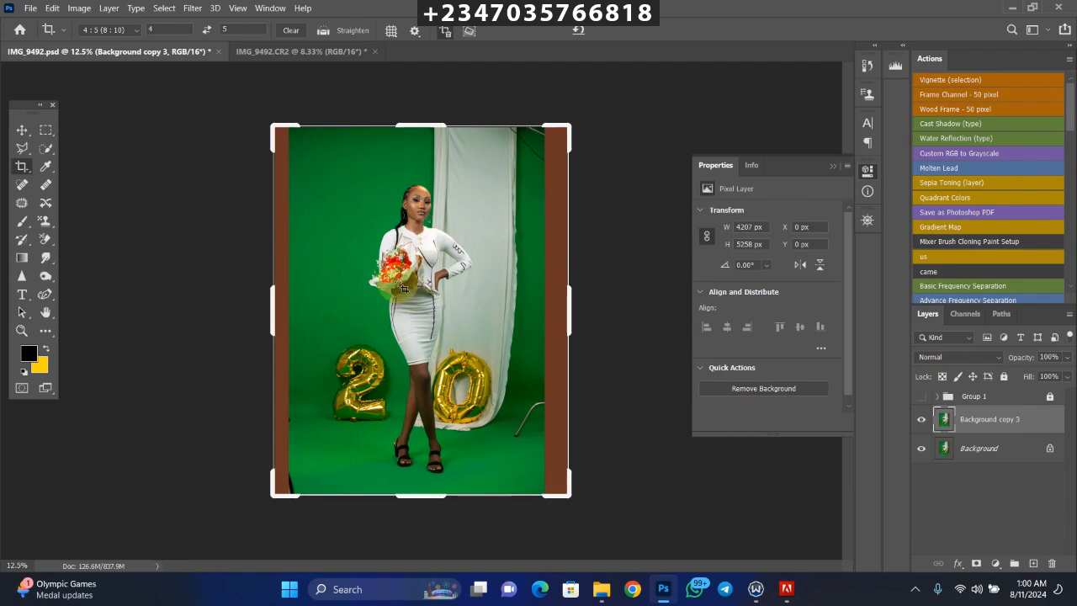
mouse_move(353, 253)
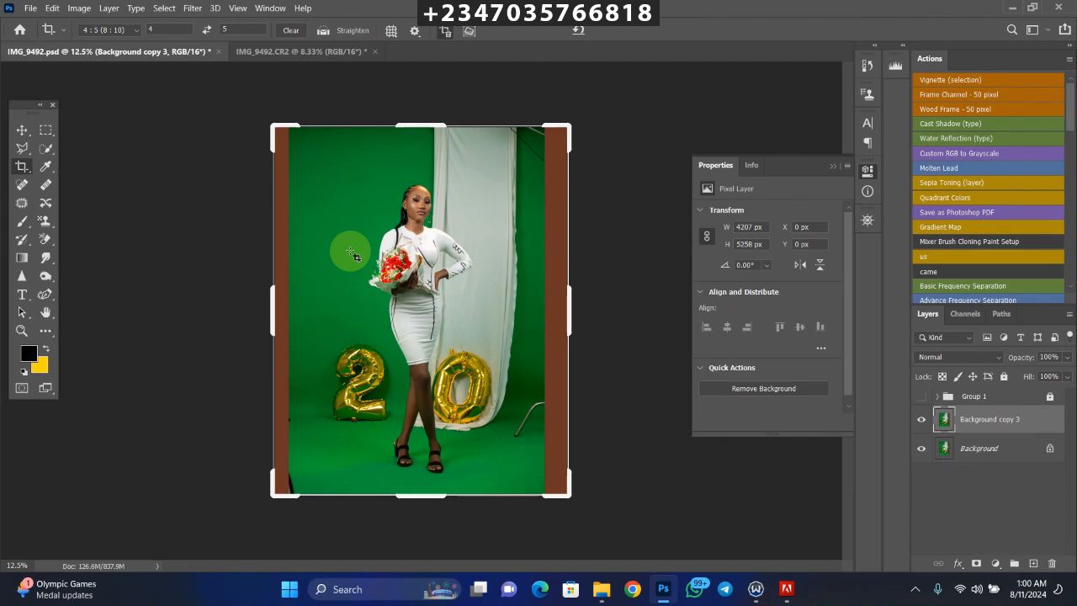
Load the layer's transparency as a selection of the woman, curtain and balloons.
left_click(165, 7)
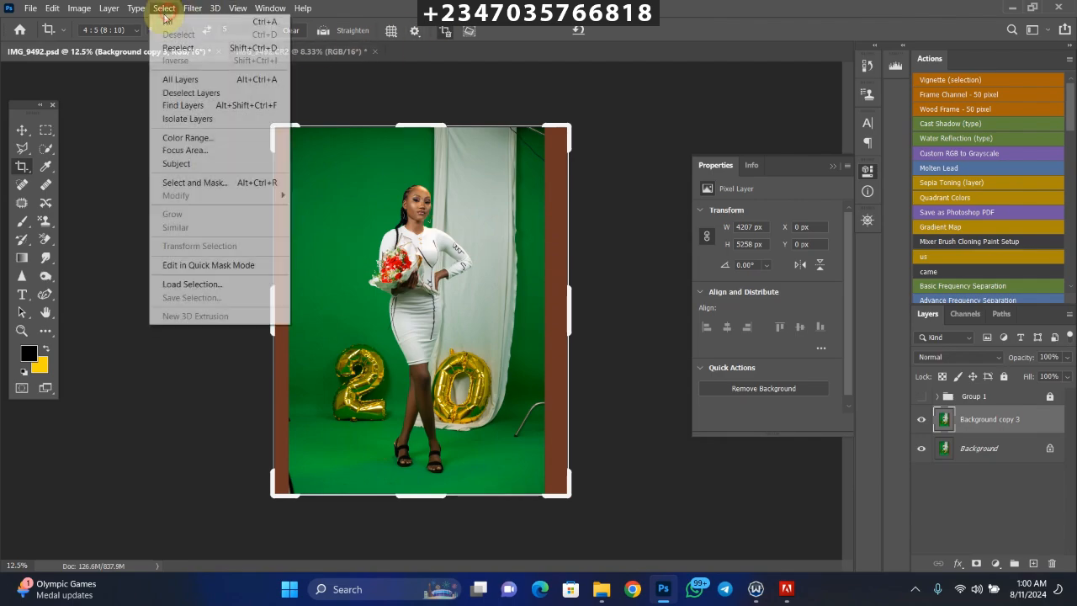
left_click(192, 282)
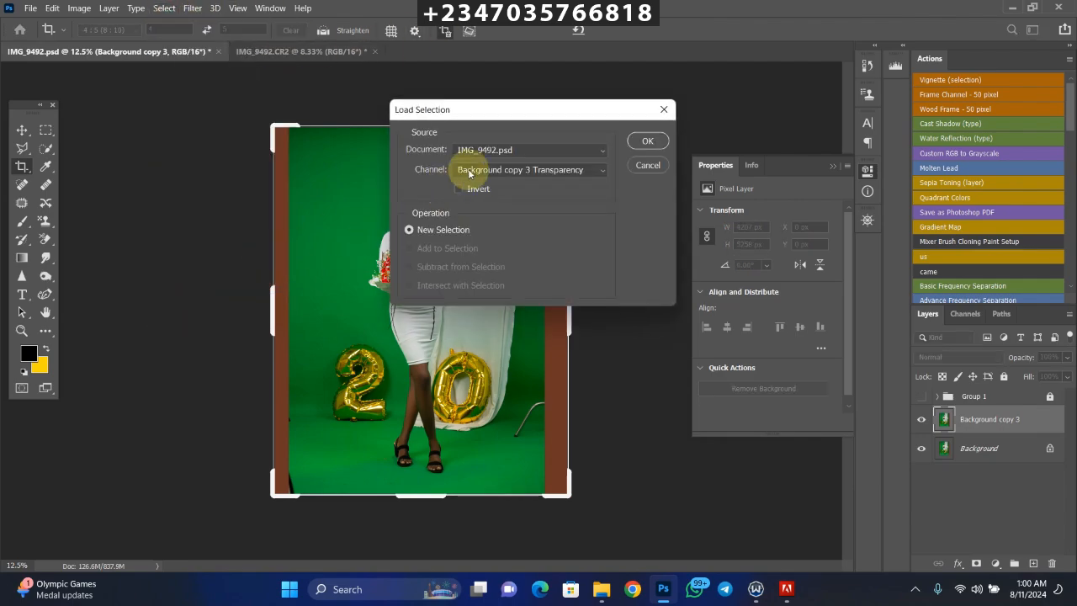
left_click(646, 141)
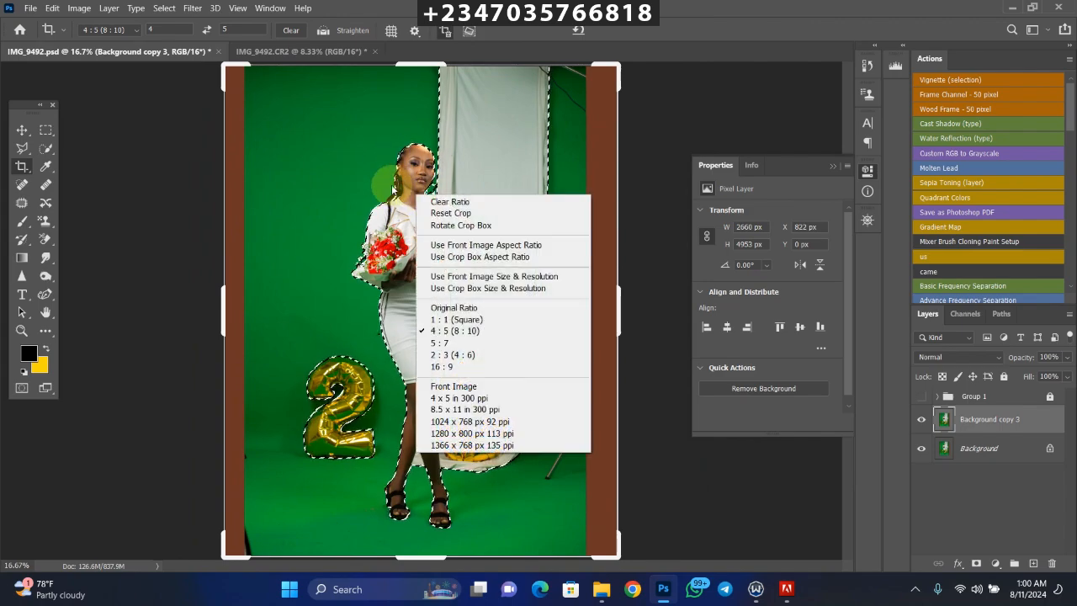
mouse_move(164, 144)
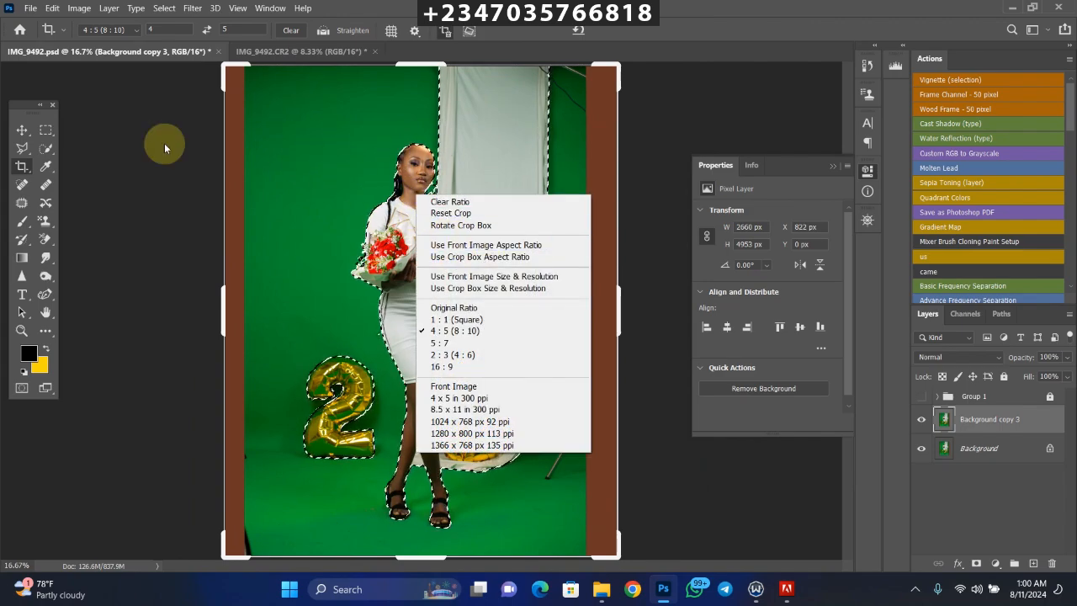
Feather the selection edge by 2 pixels.
left_click(22, 148)
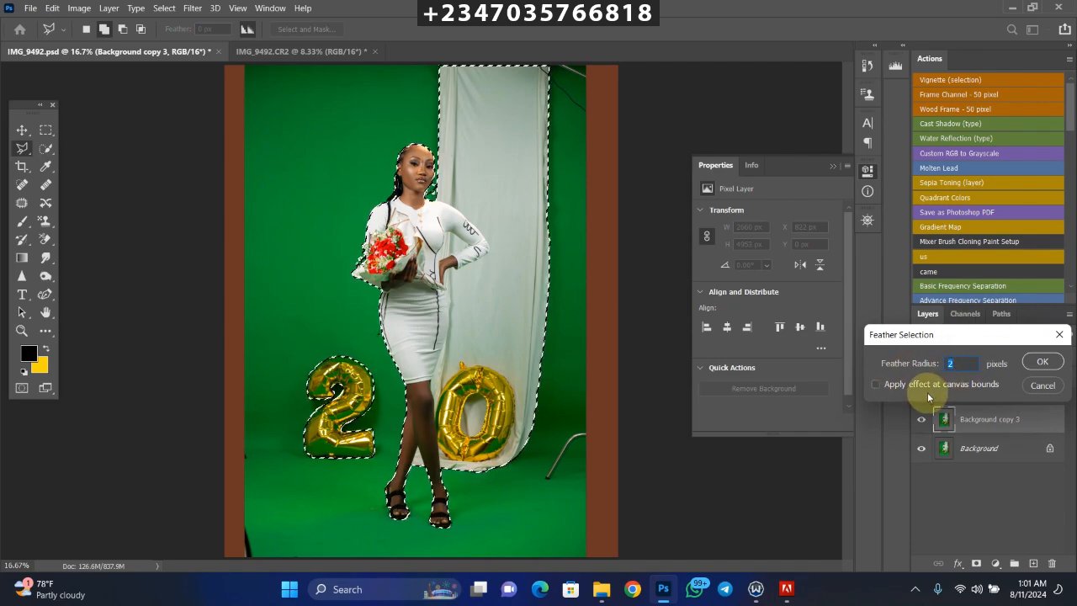
left_click(1041, 360)
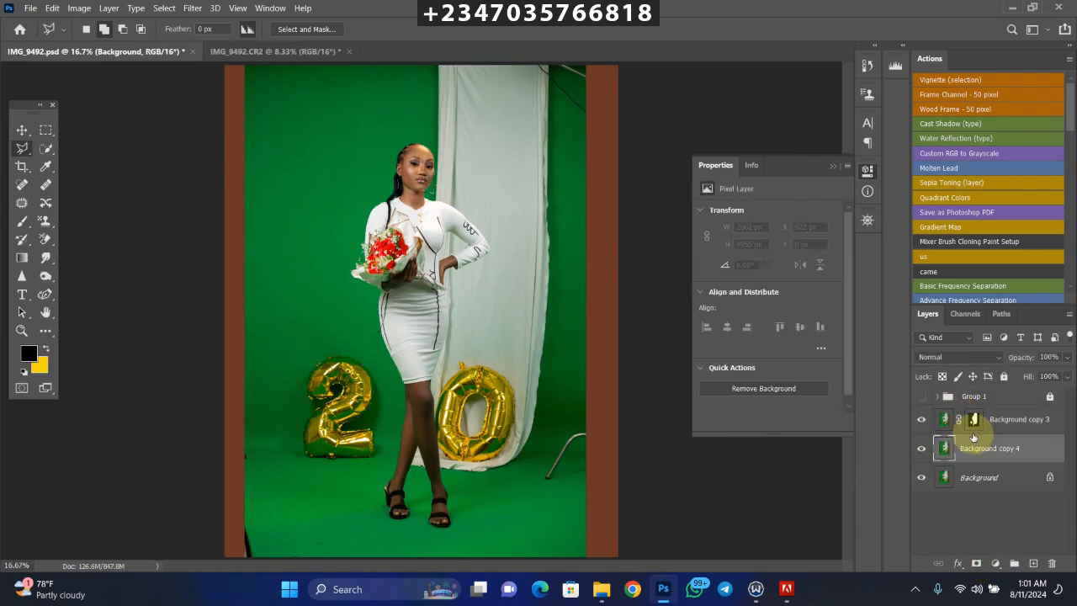
Reload the subject selection on Background copy 4 and expand it by 8 px.
left_click(989, 447)
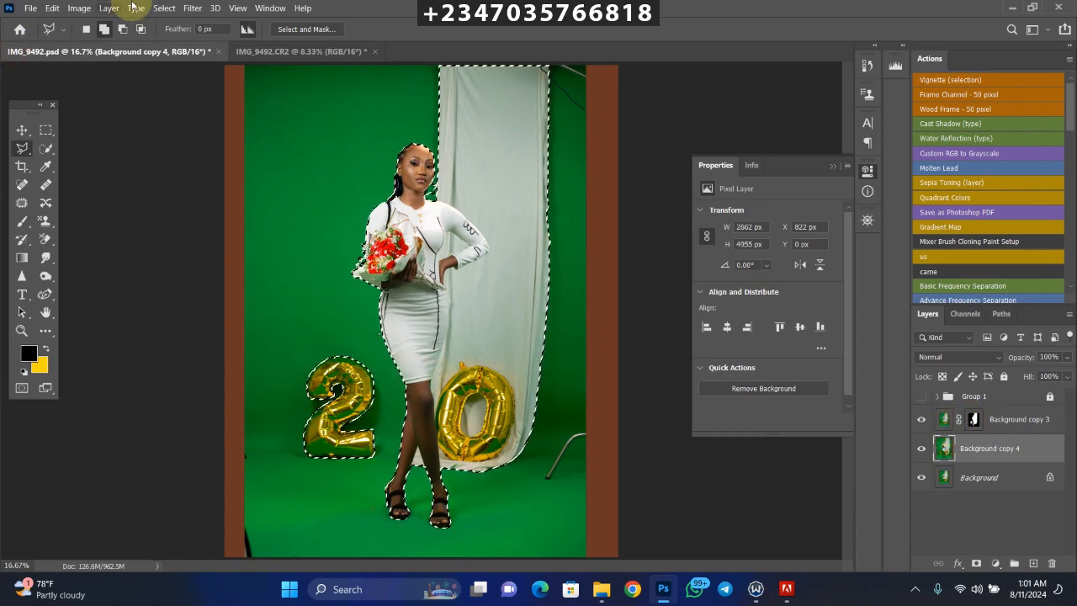
left_click(165, 6)
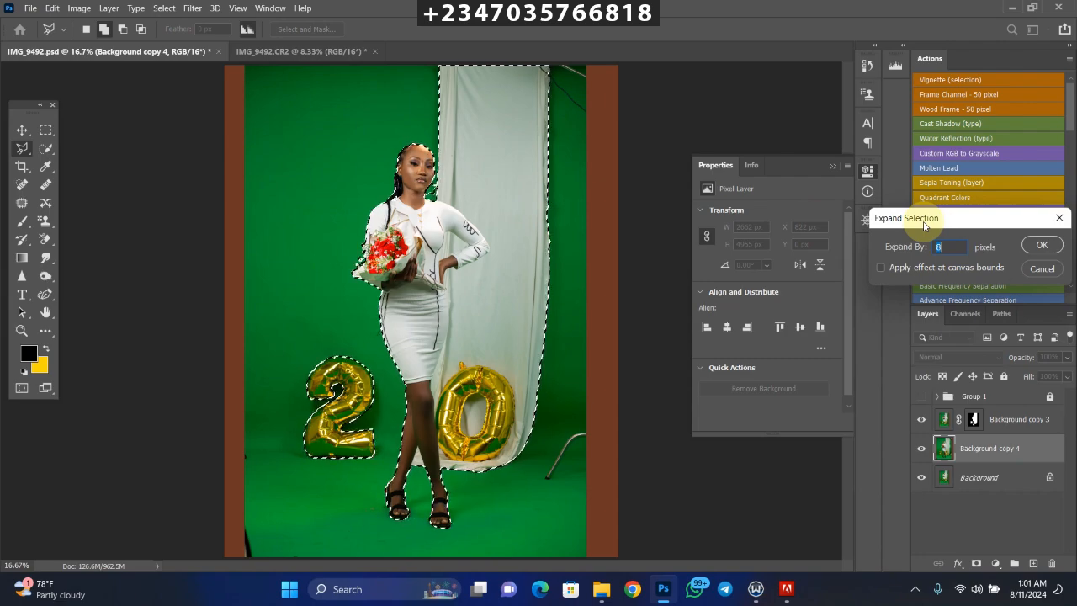
left_click(1041, 246)
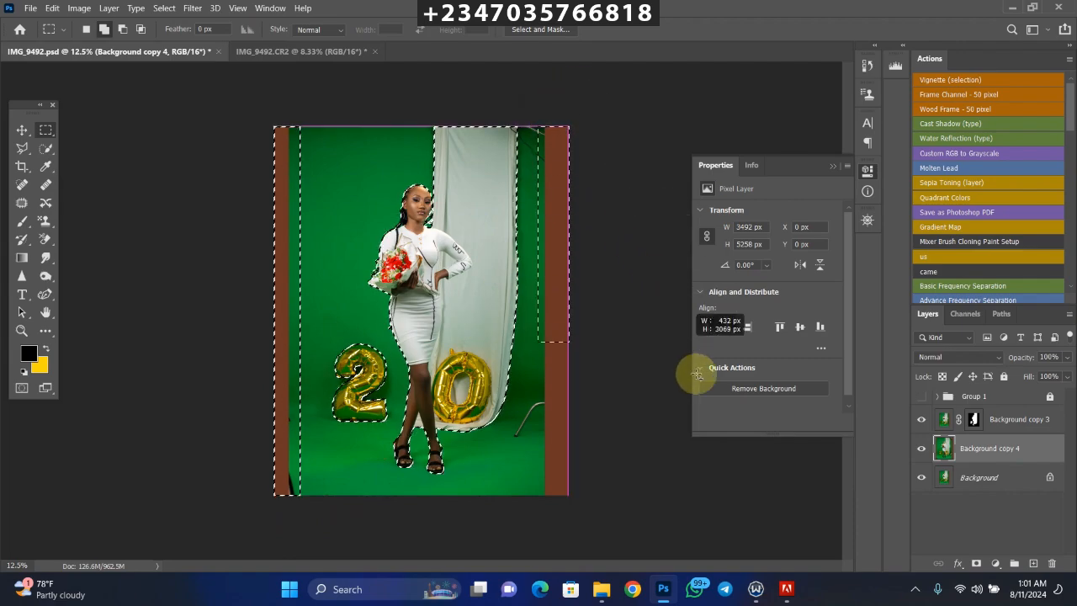
Add the brown side strips to the selection and bring up the Fill dialog with Content-Aware.
left_click_drag(698, 374, 572, 451)
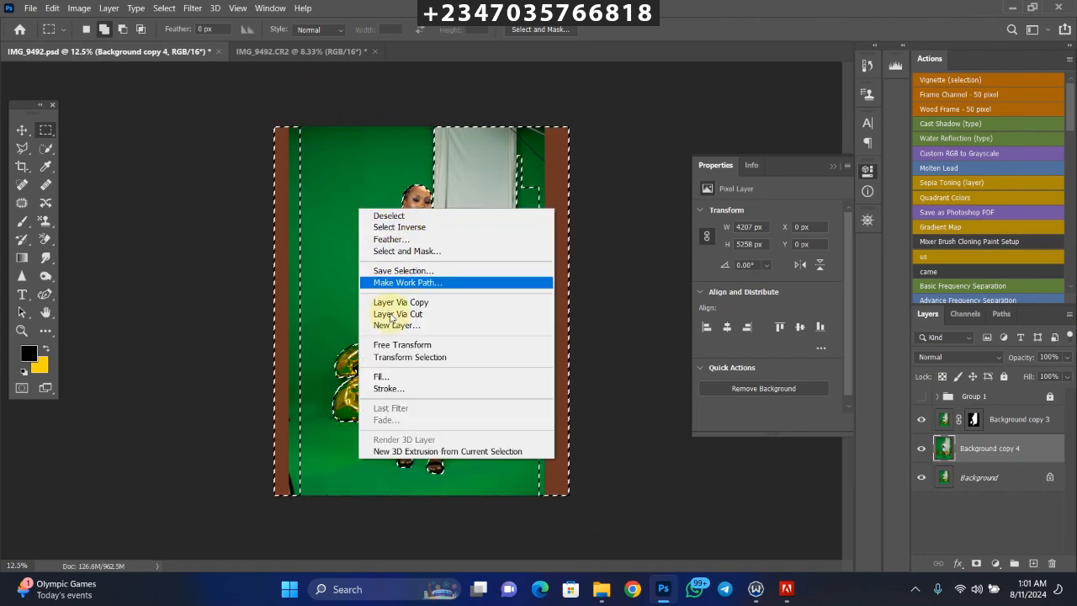
left_click(380, 377)
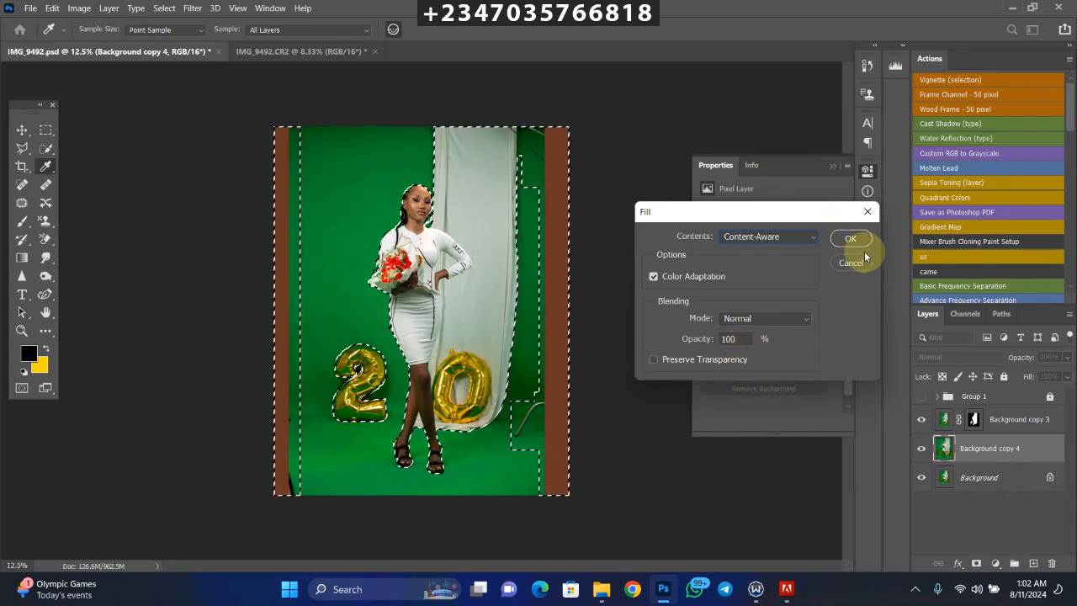
Apply the content-aware fill to replace the brown strips with green backdrop, then bring up File Explorer.
left_click(851, 239)
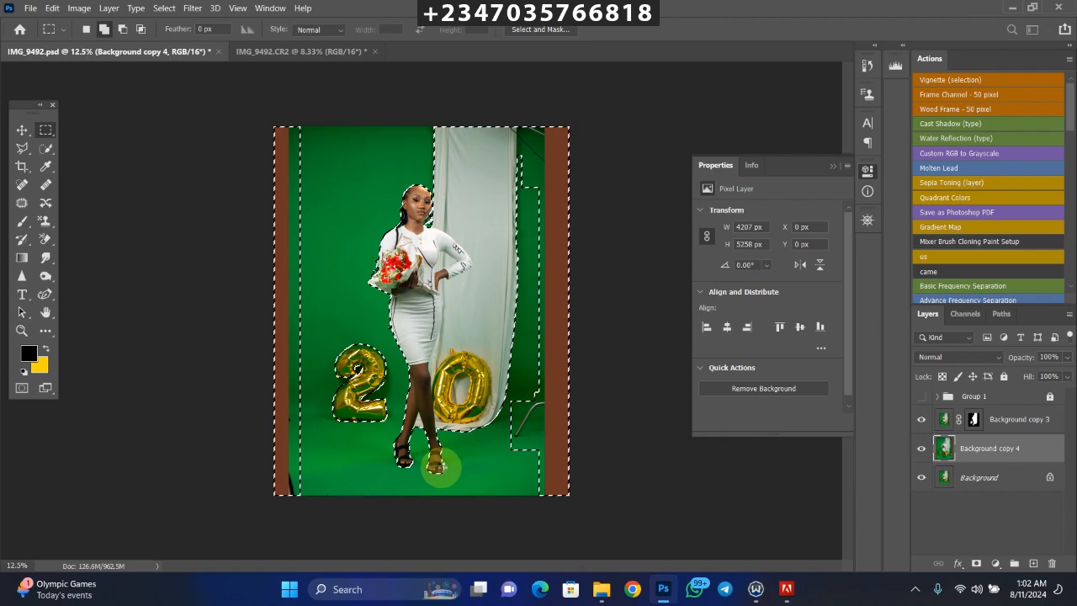
mouse_move(441, 467)
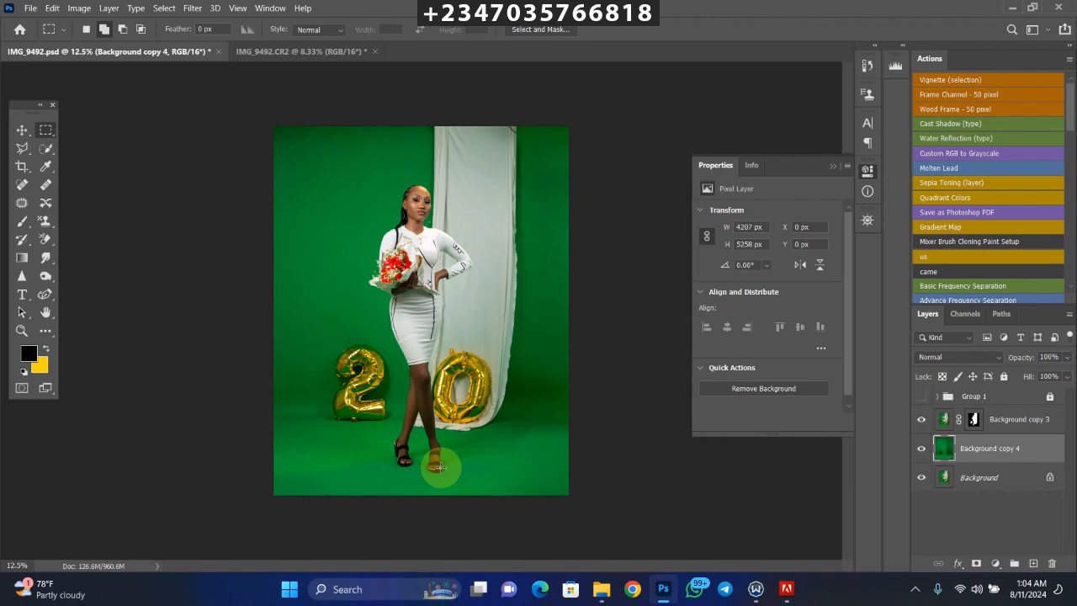
left_click(601, 588)
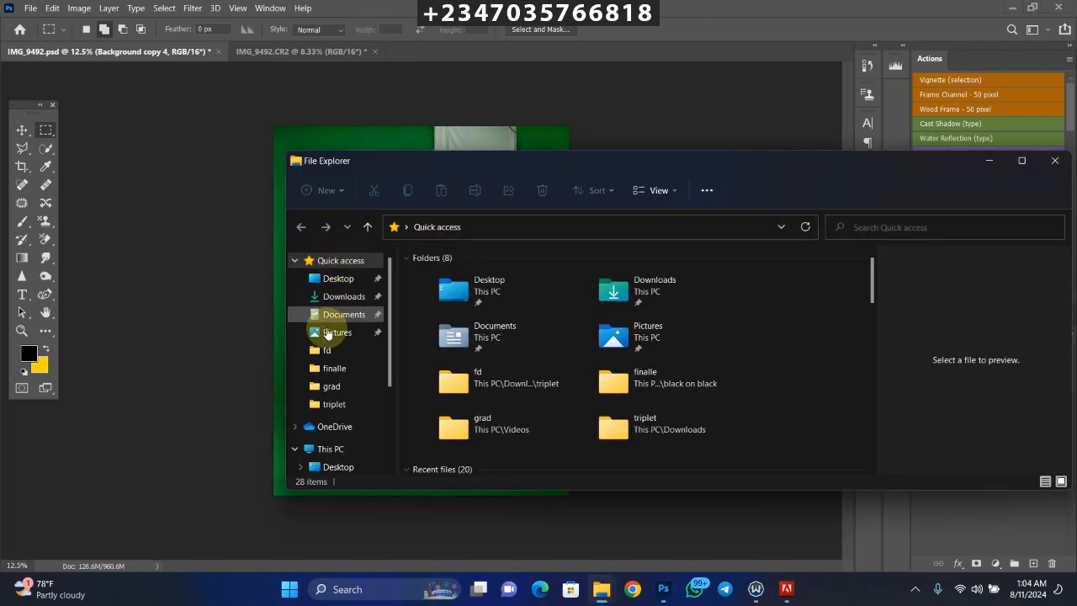
Browse Documents into the reflex image and reflex files folders listing backgrounds and overlays.
left_click(336, 331)
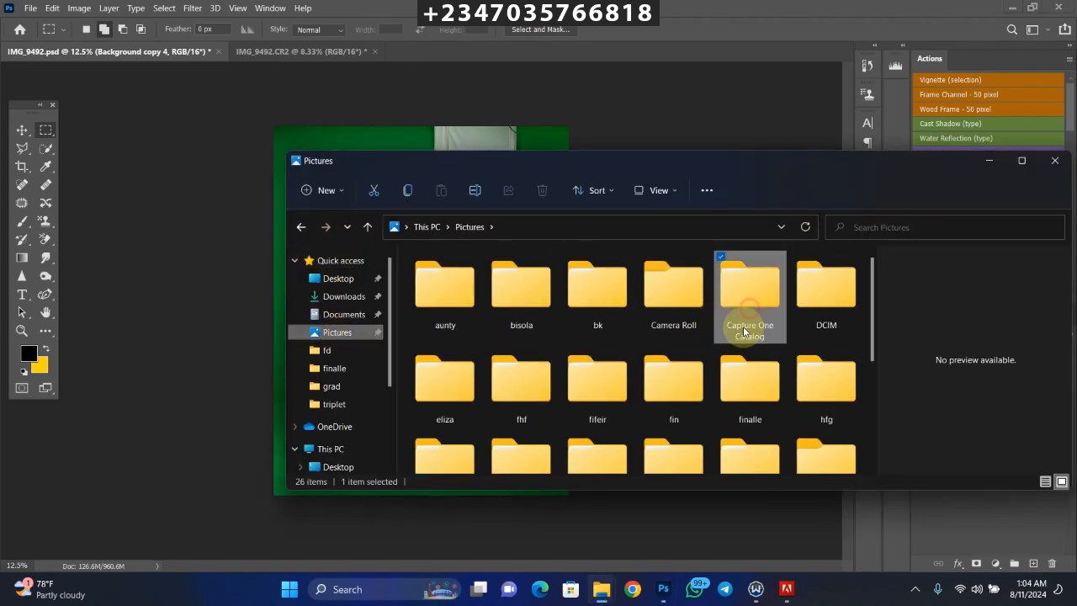
left_click(343, 315)
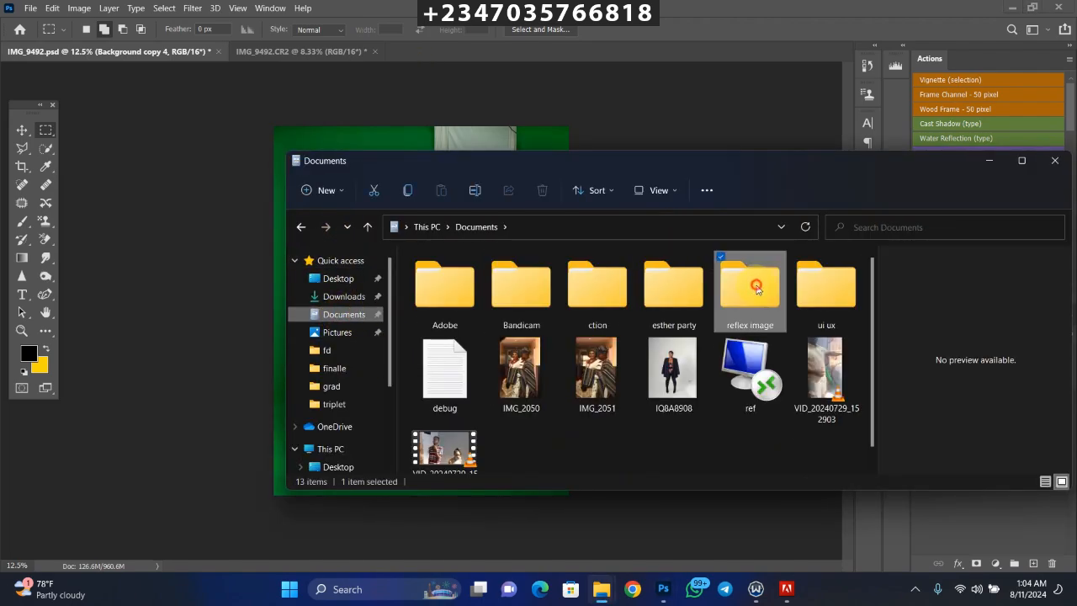
double_click(749, 286)
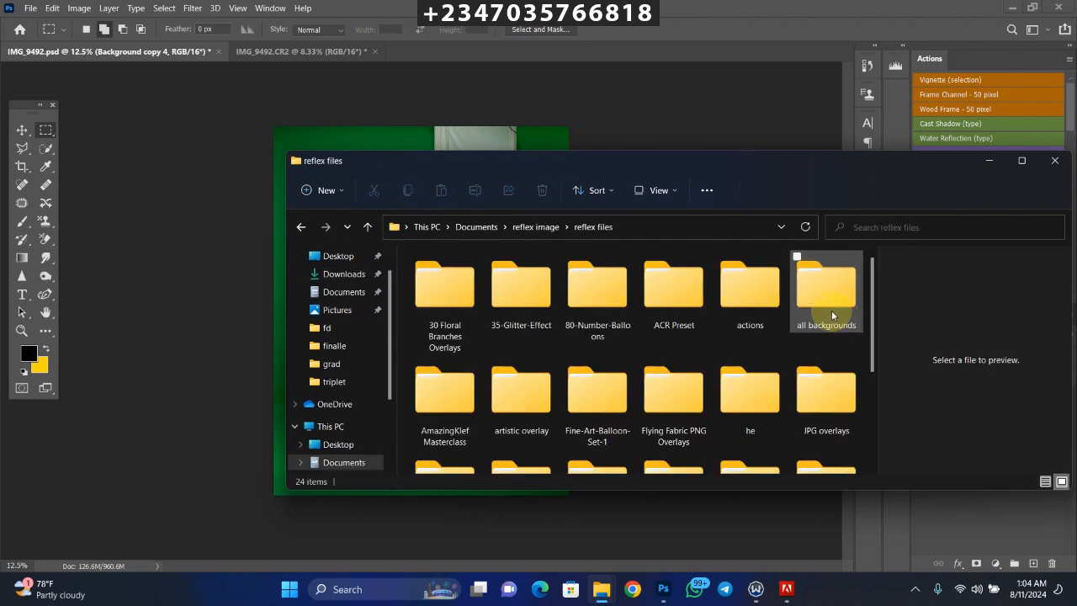
scroll("down", 3)
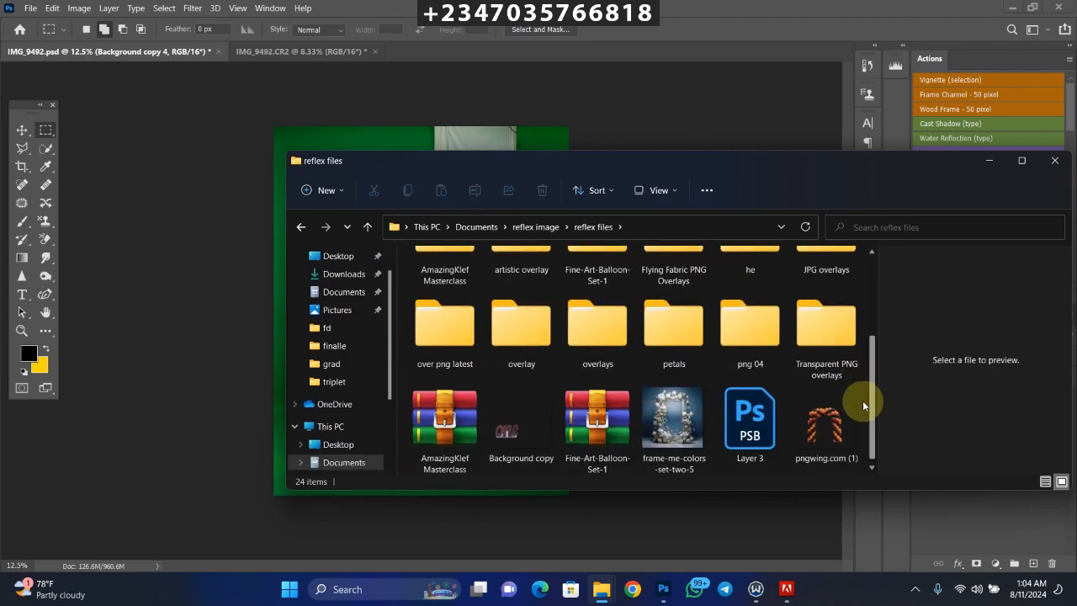
left_click(597, 328)
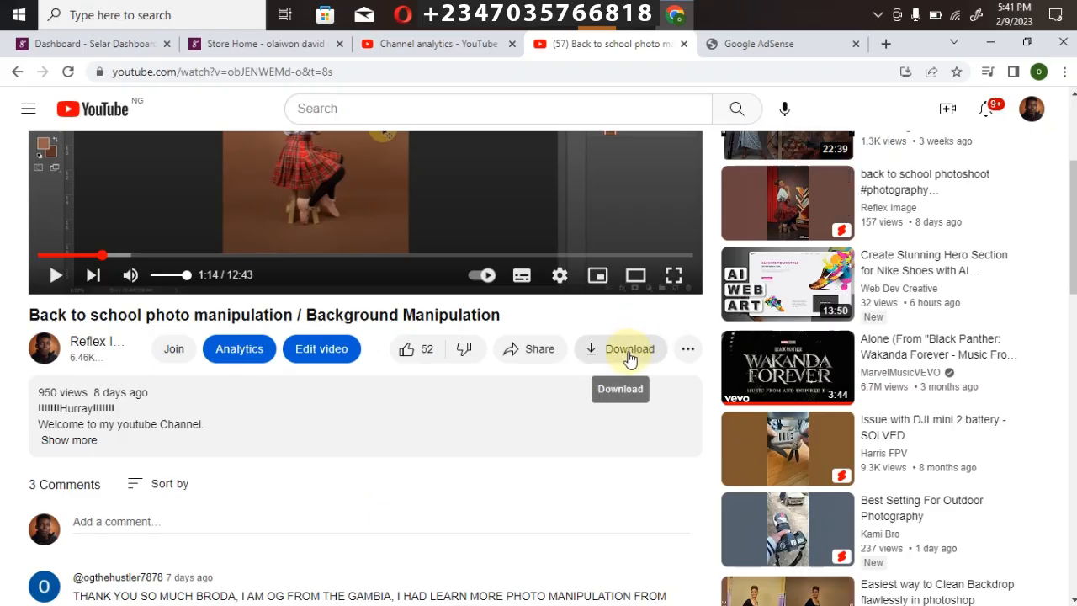
mouse_move(619, 444)
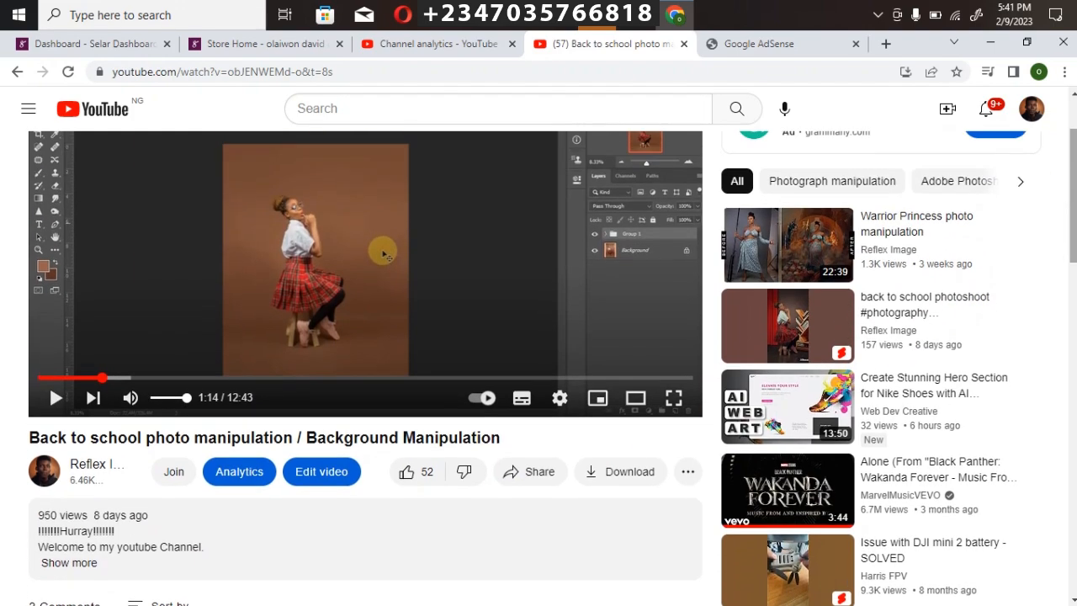
Expand the YouTube video description and scroll through it to the store link.
scroll("down", 3)
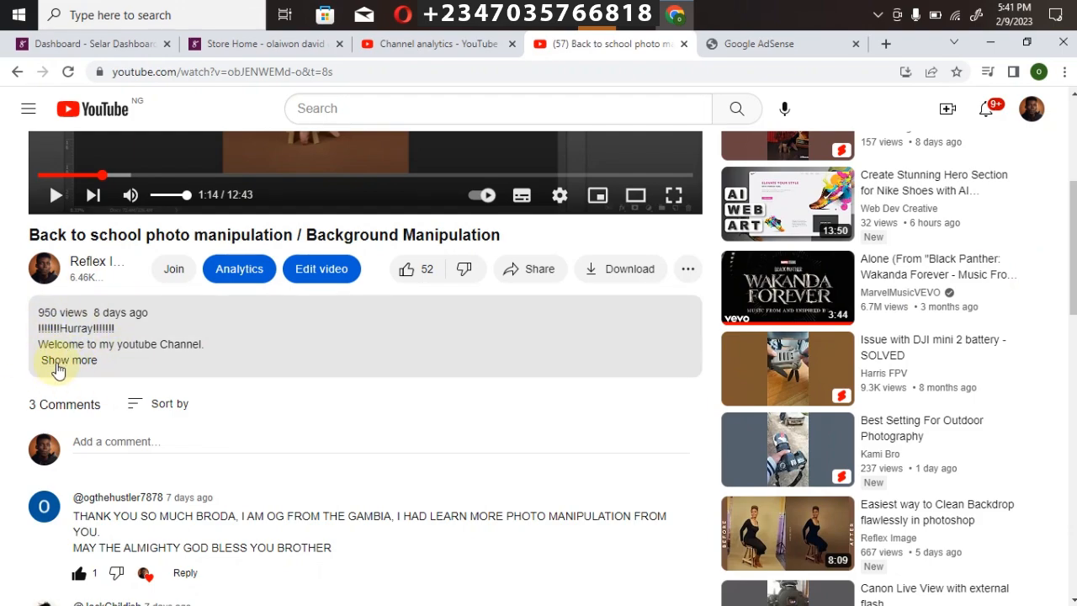
left_click(67, 360)
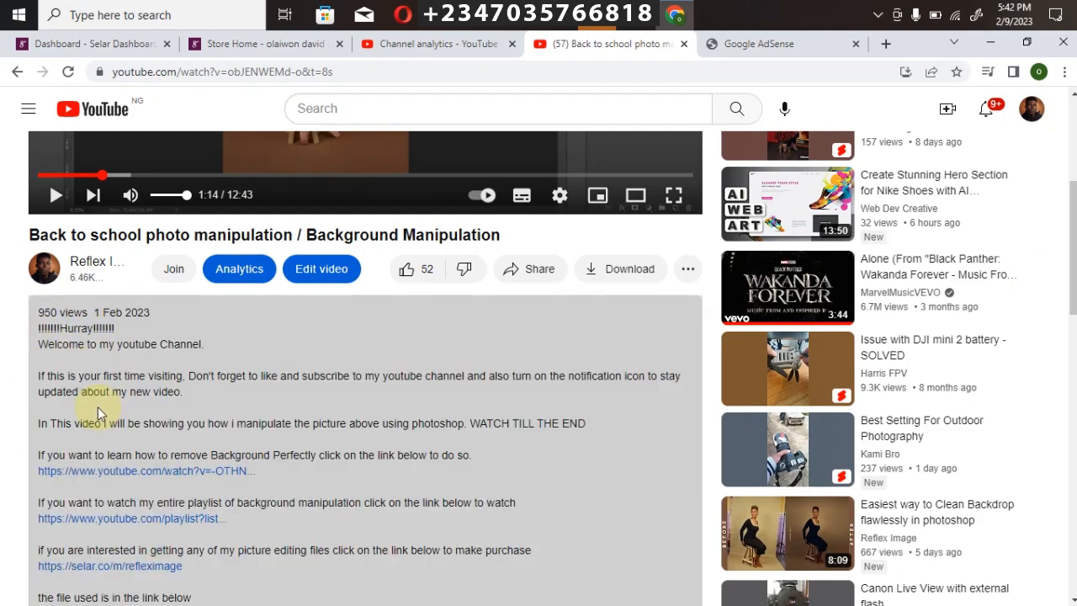
scroll("down", 3)
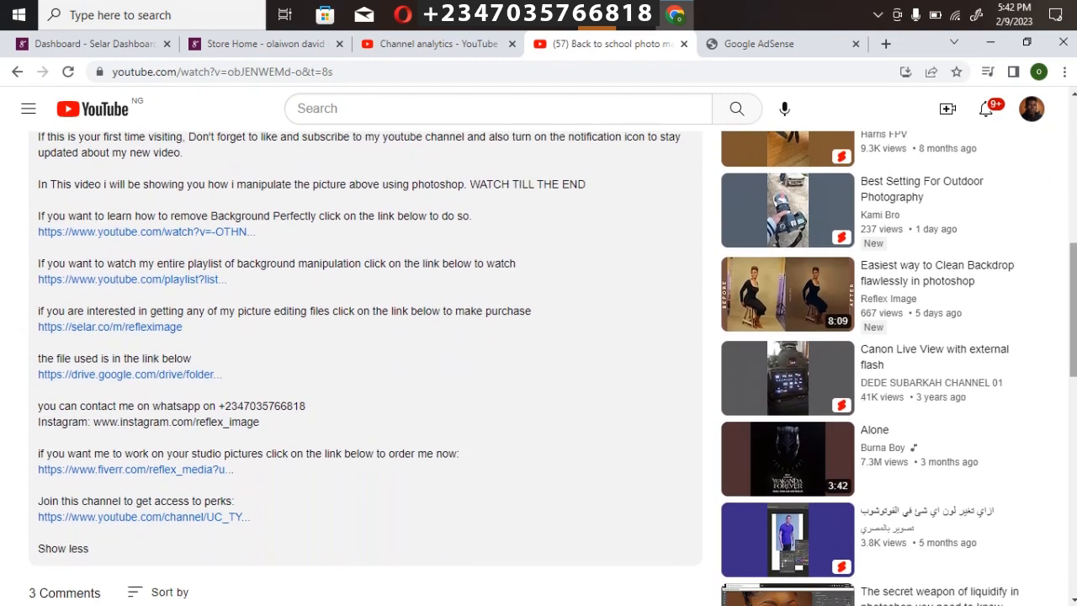
scroll("down", 3)
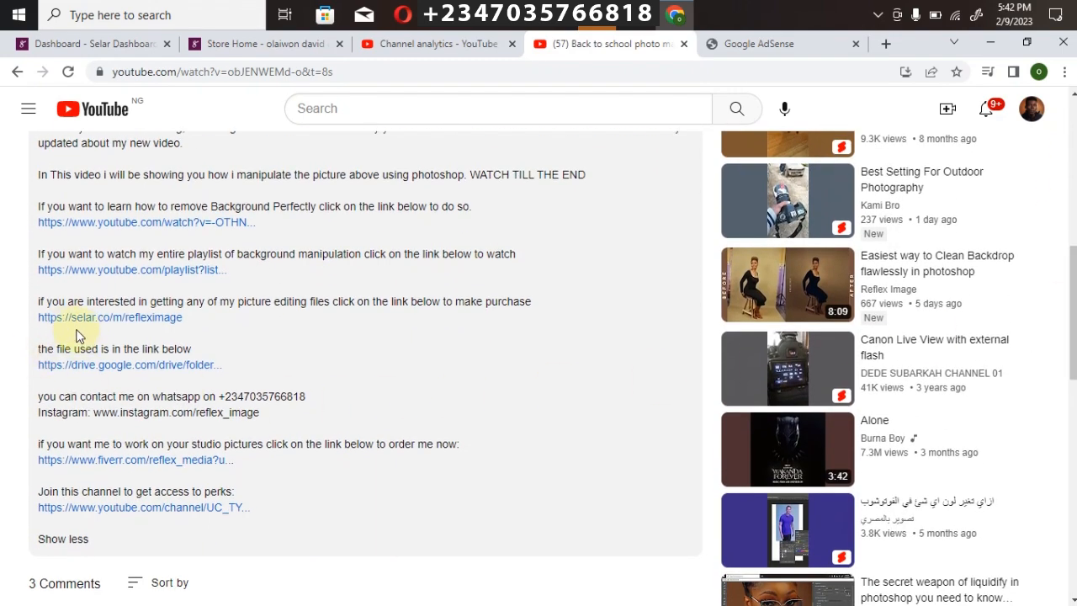
mouse_move(84, 323)
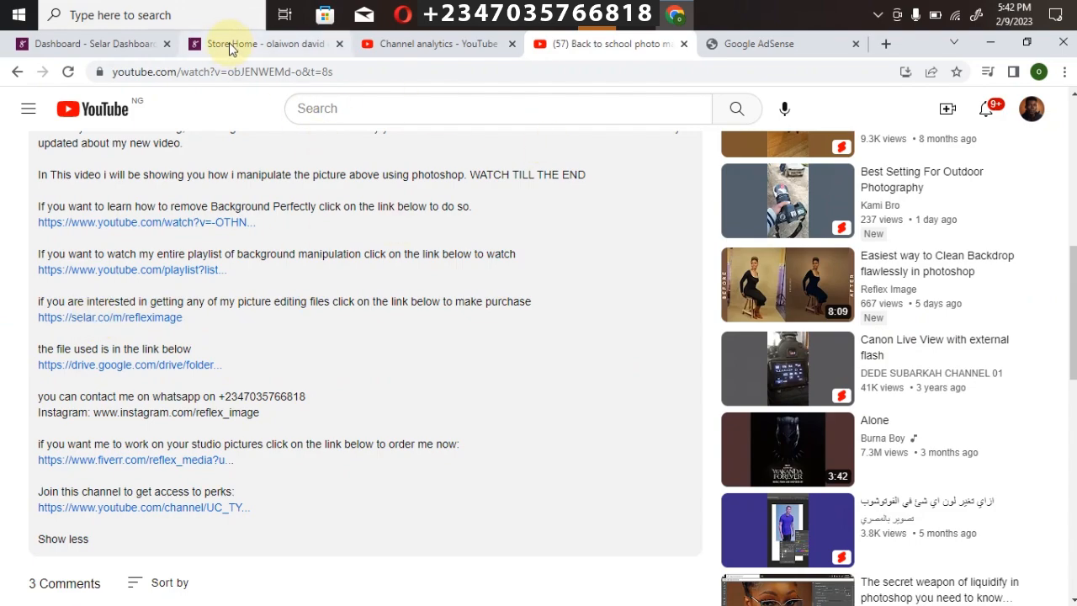
Scroll through the Selar store's editing packs, including the background overlays pack, and return to the header.
left_click(260, 43)
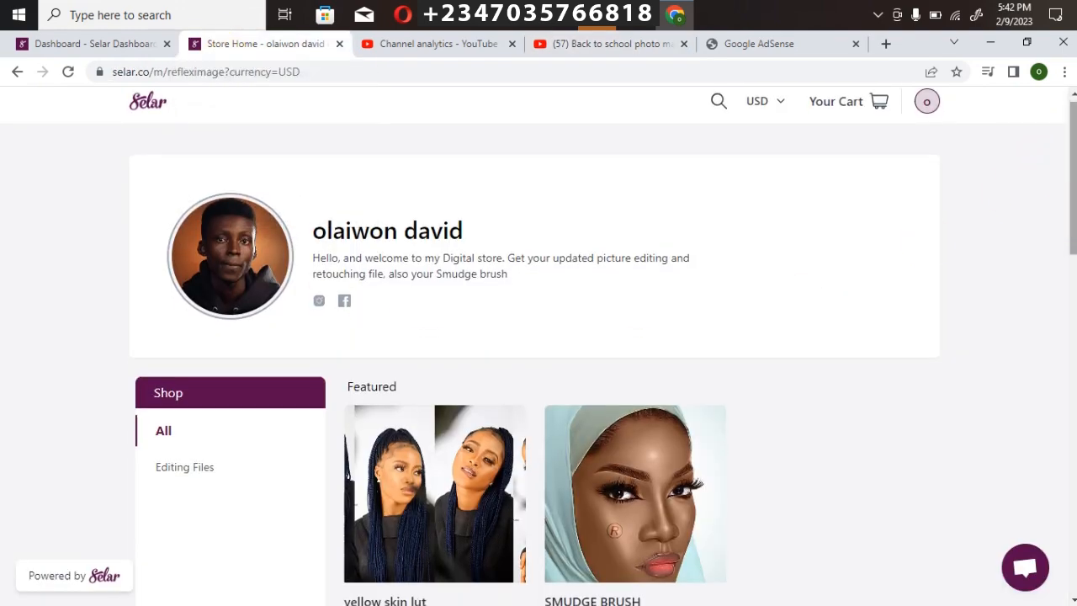
scroll("down", 3)
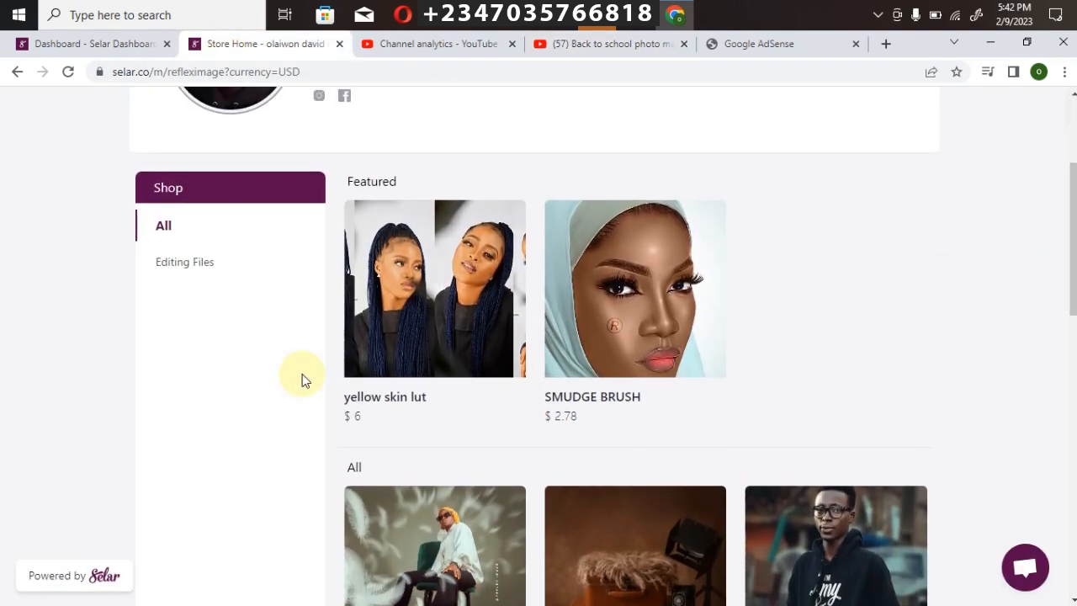
mouse_move(366, 290)
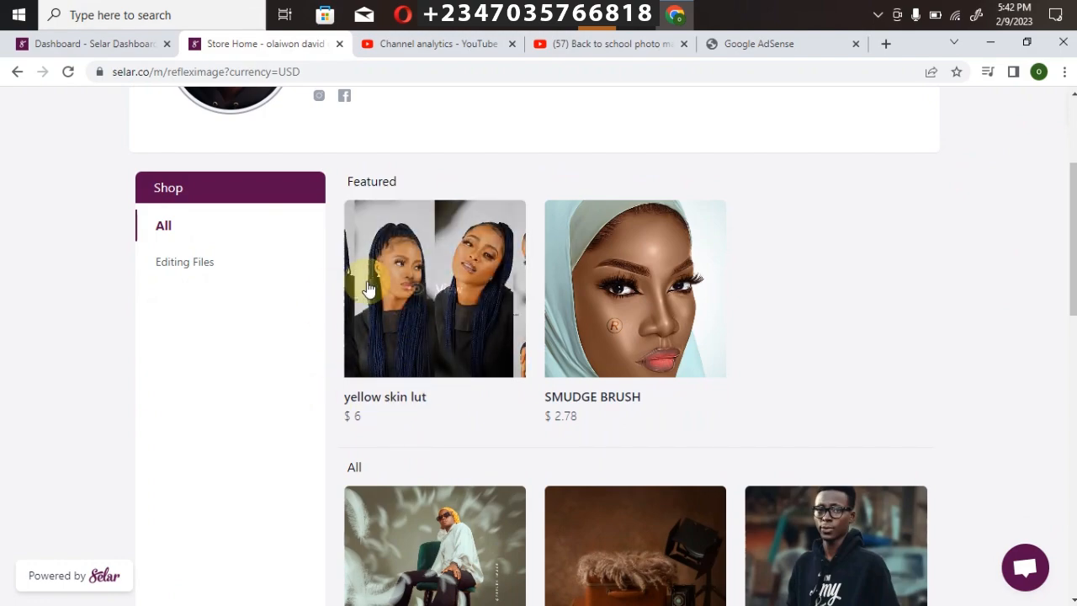
scroll("down", 3)
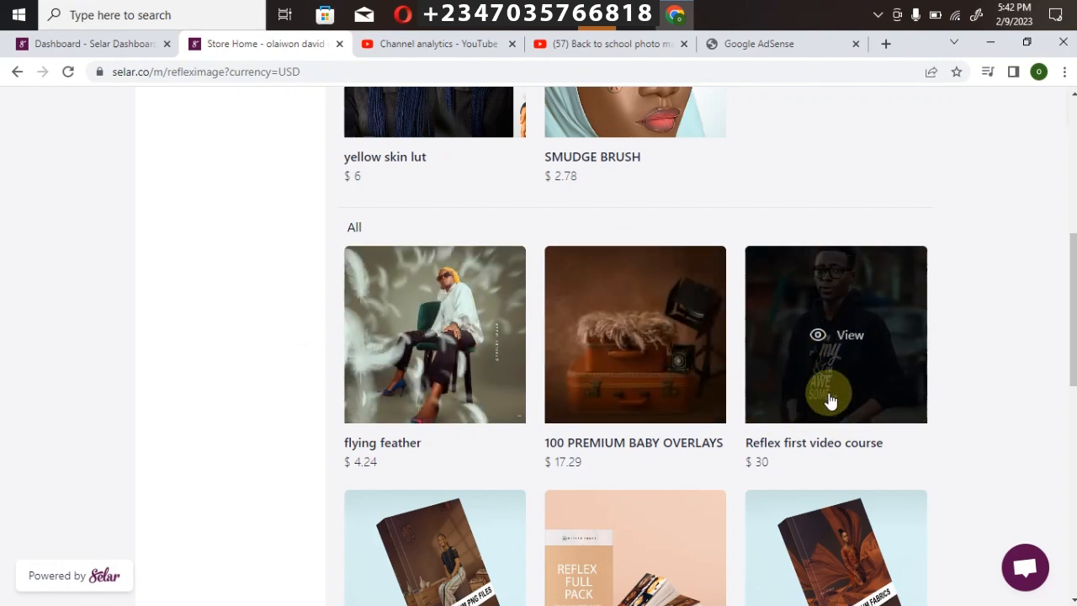
mouse_move(844, 364)
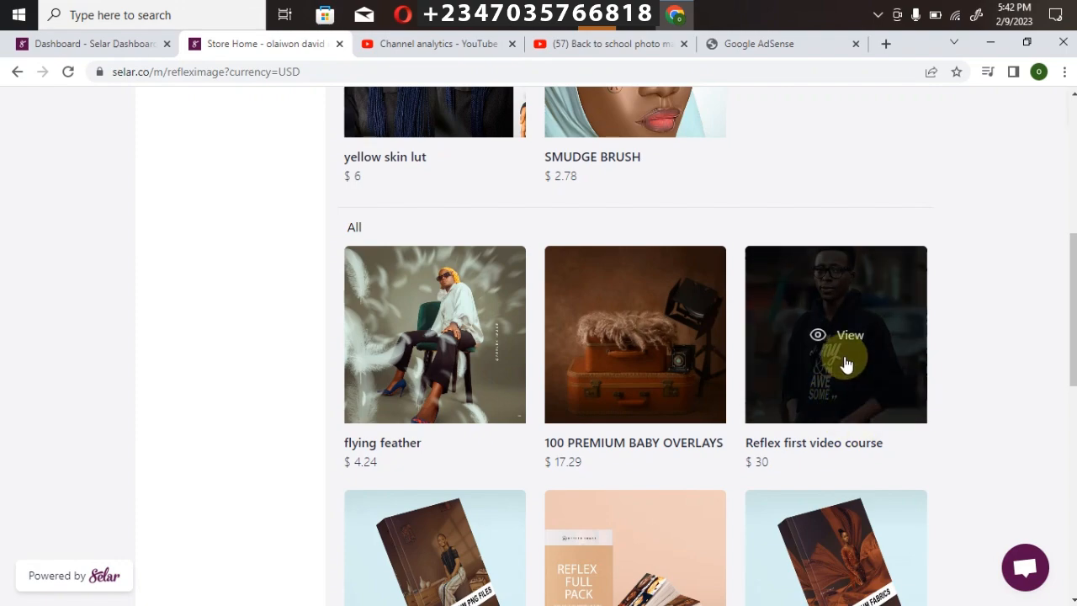
mouse_move(861, 478)
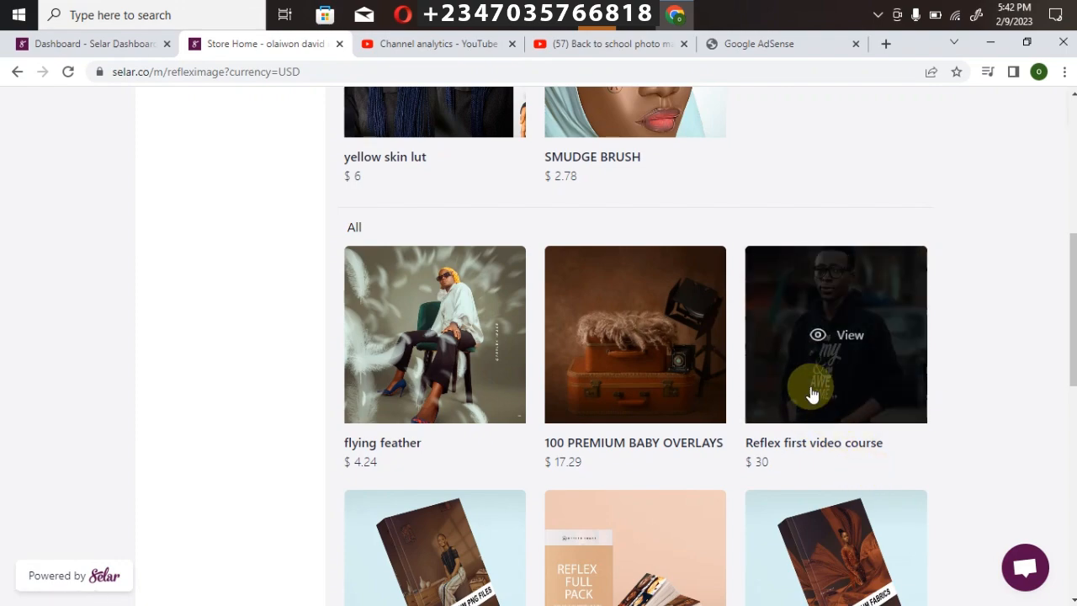
scroll("down", 3)
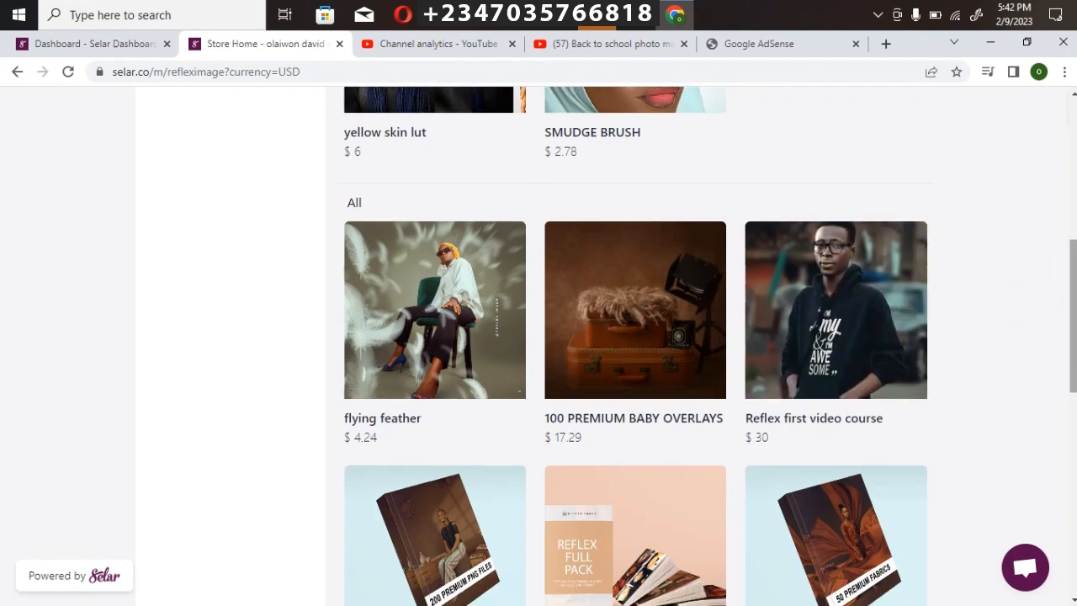
scroll("down", 3)
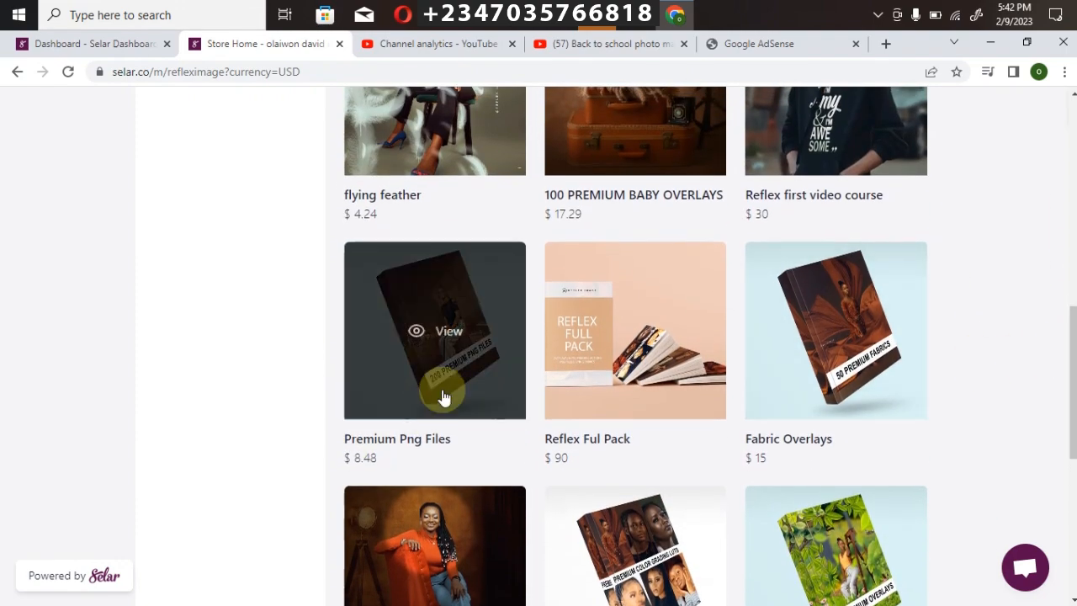
mouse_move(636, 417)
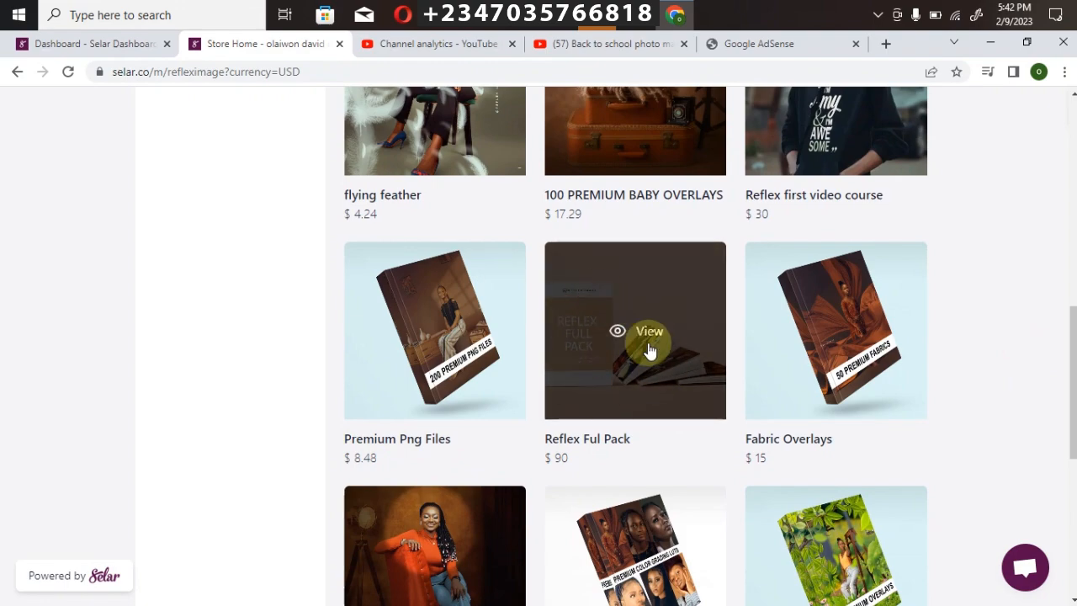
mouse_move(707, 401)
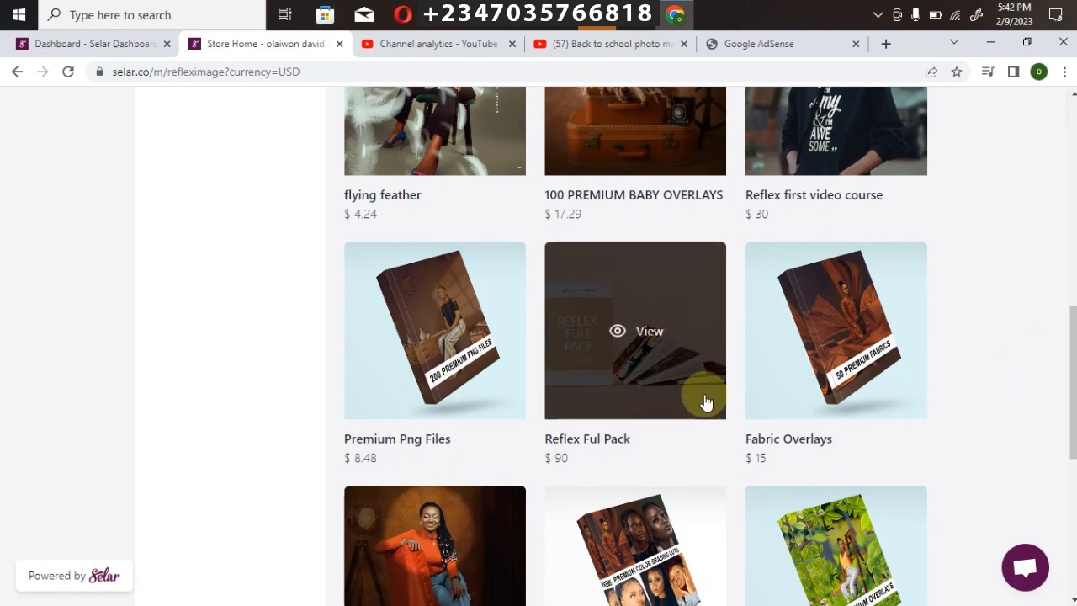
mouse_move(680, 402)
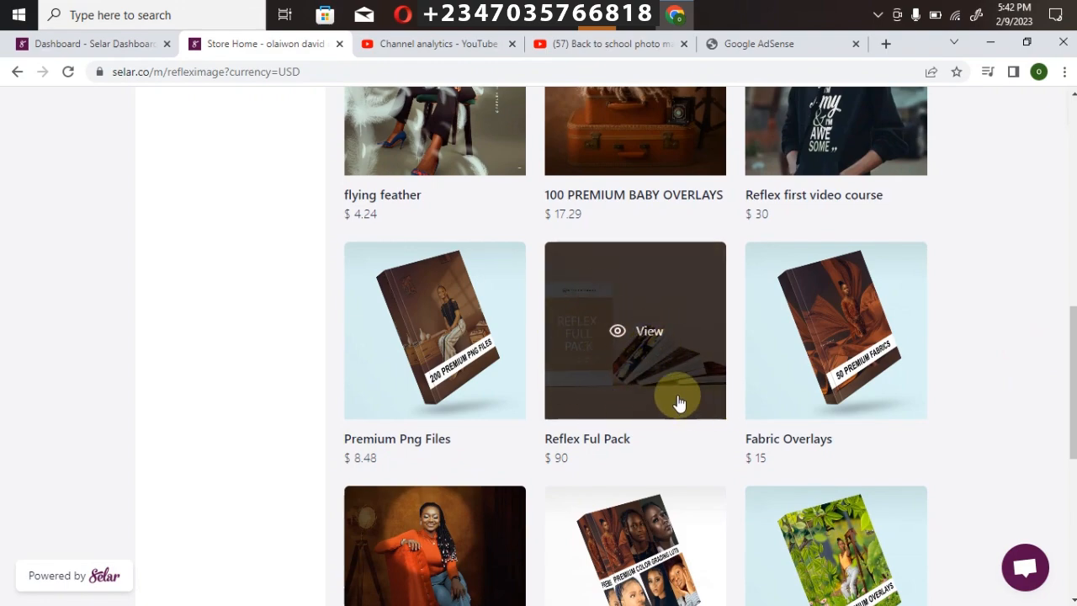
mouse_move(599, 400)
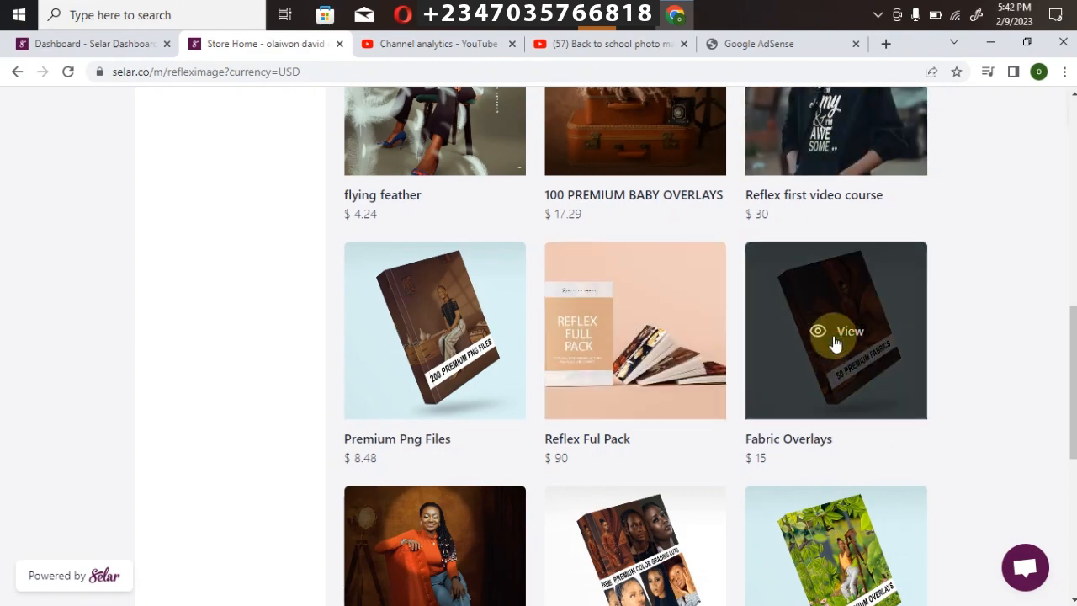
scroll("down", 3)
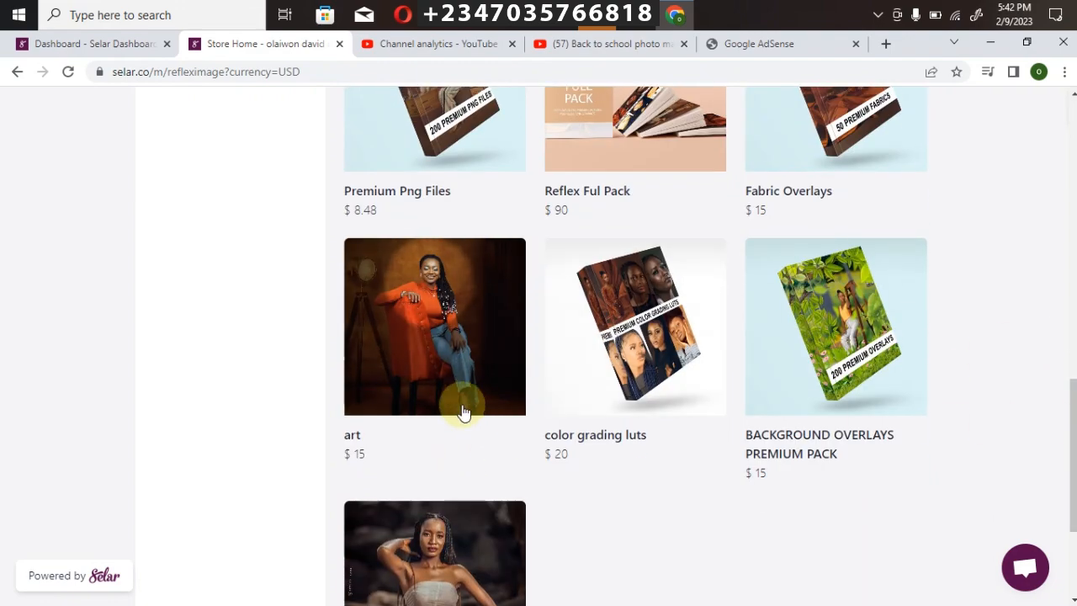
mouse_move(413, 326)
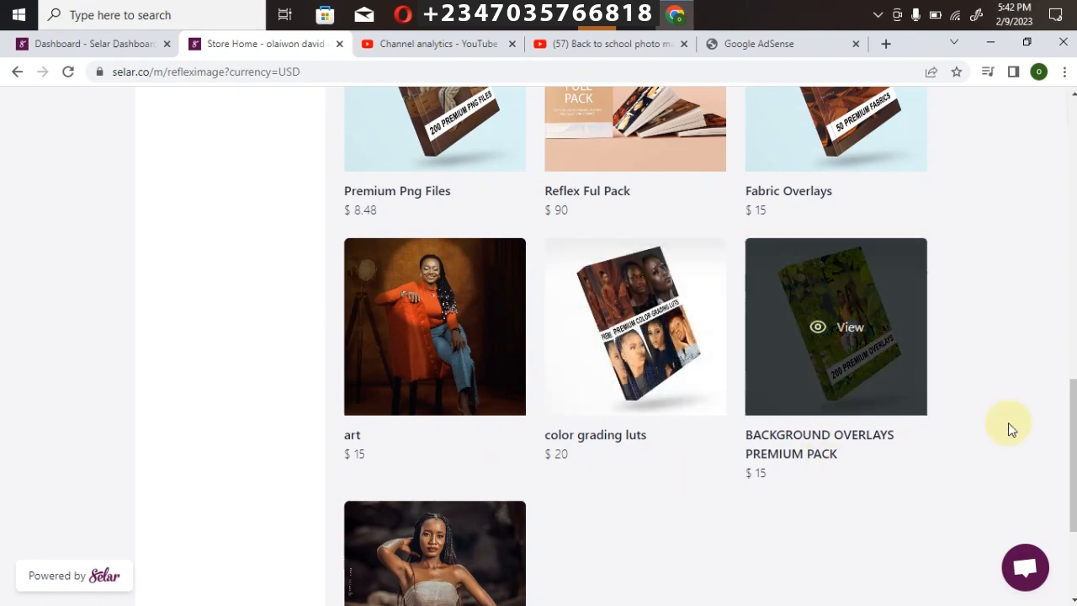
scroll("down", 3)
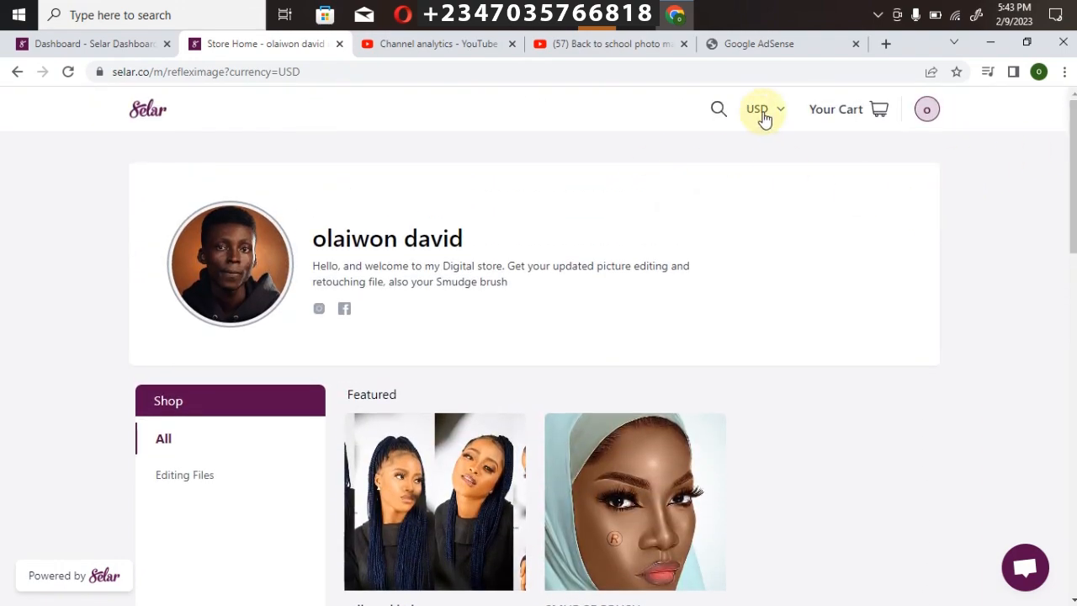
left_click(760, 108)
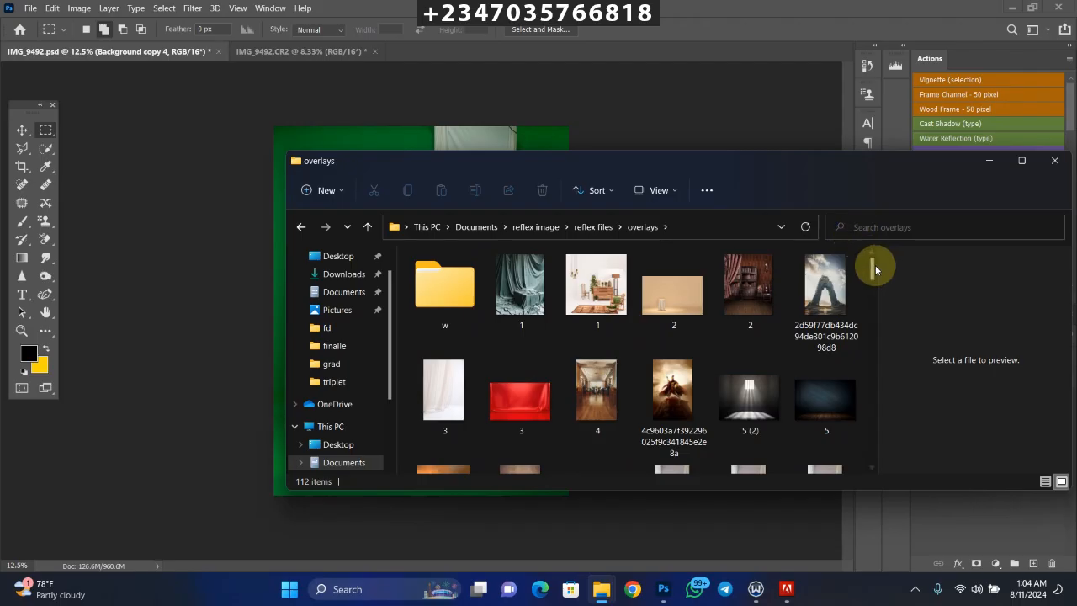
scroll("down", 3)
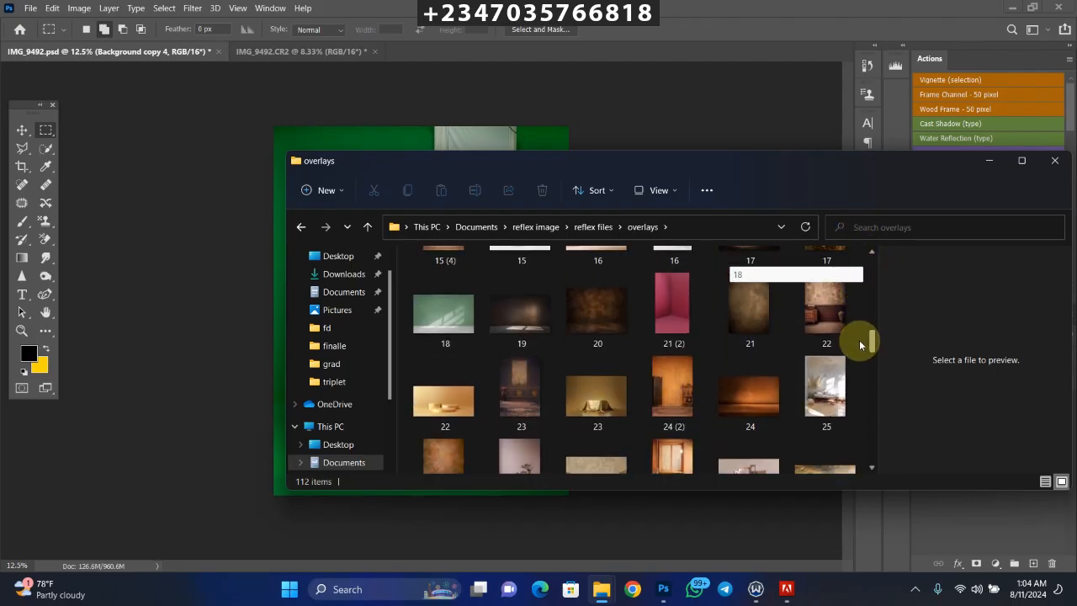
scroll("down", 3)
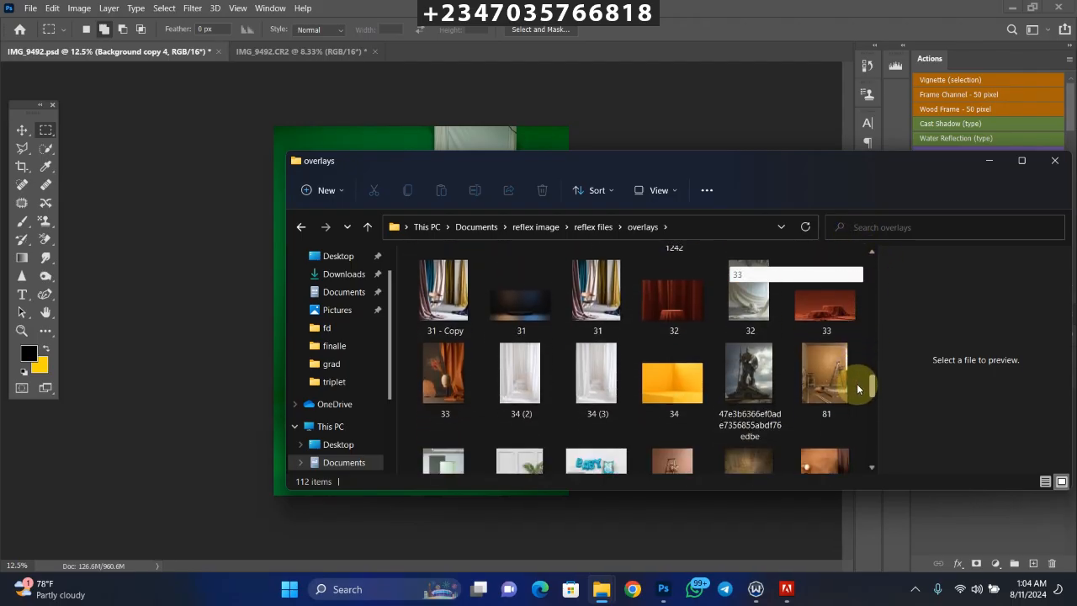
scroll("down", 3)
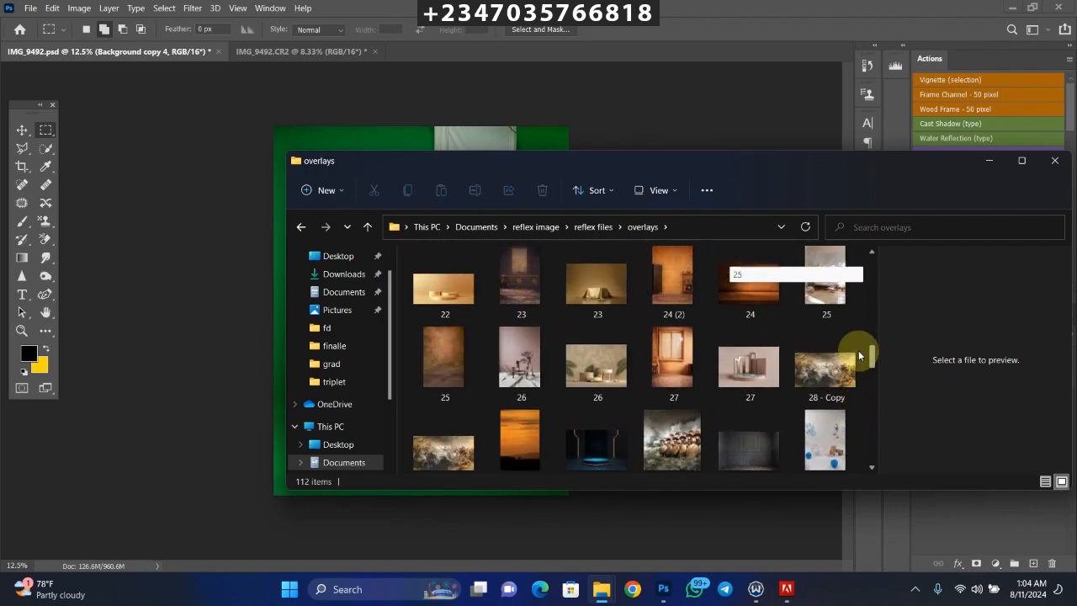
scroll("down", 3)
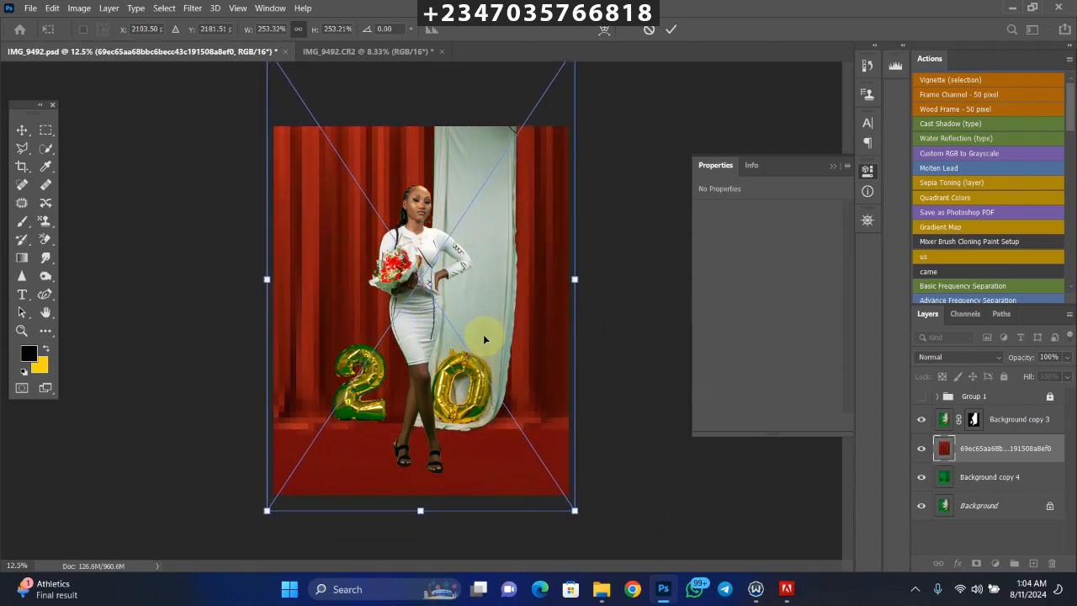
mouse_move(491, 338)
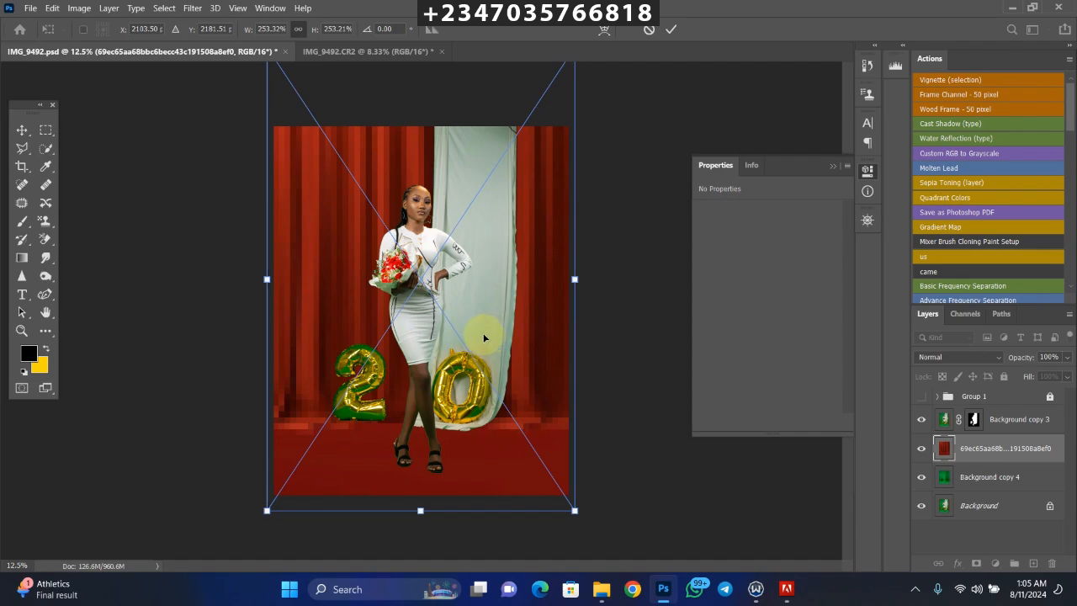
mouse_move(446, 277)
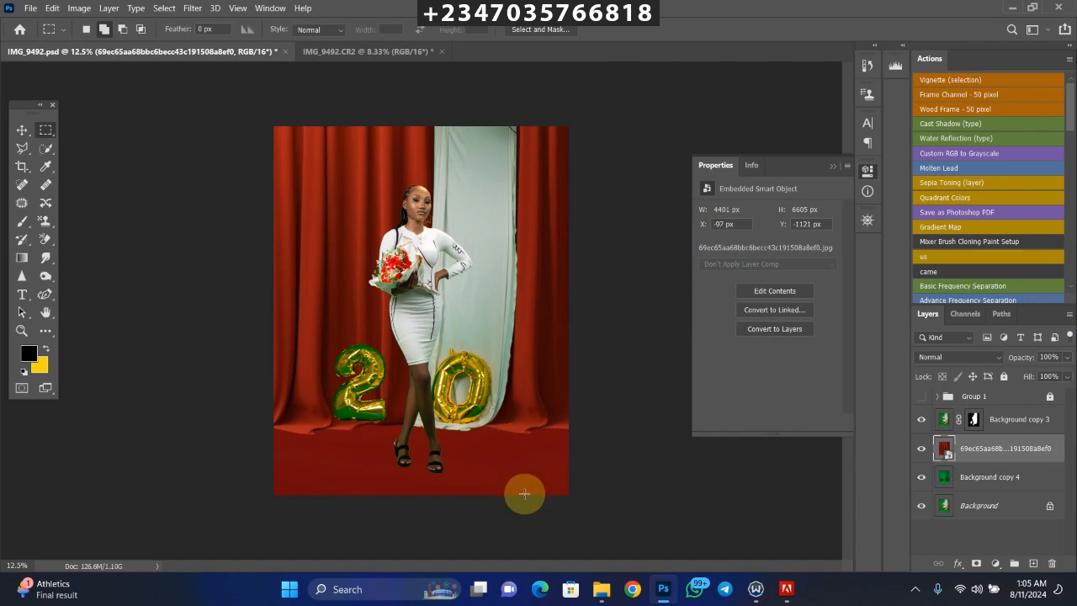
mouse_move(371, 483)
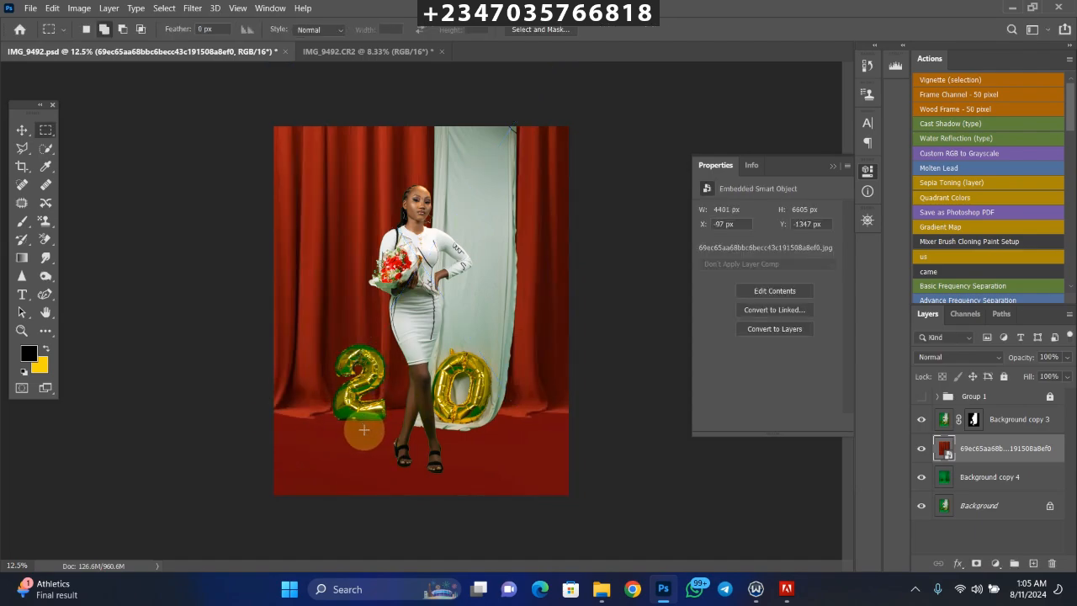
Position the placed red curtain overlay smart object so it fills the canvas.
left_click(363, 420)
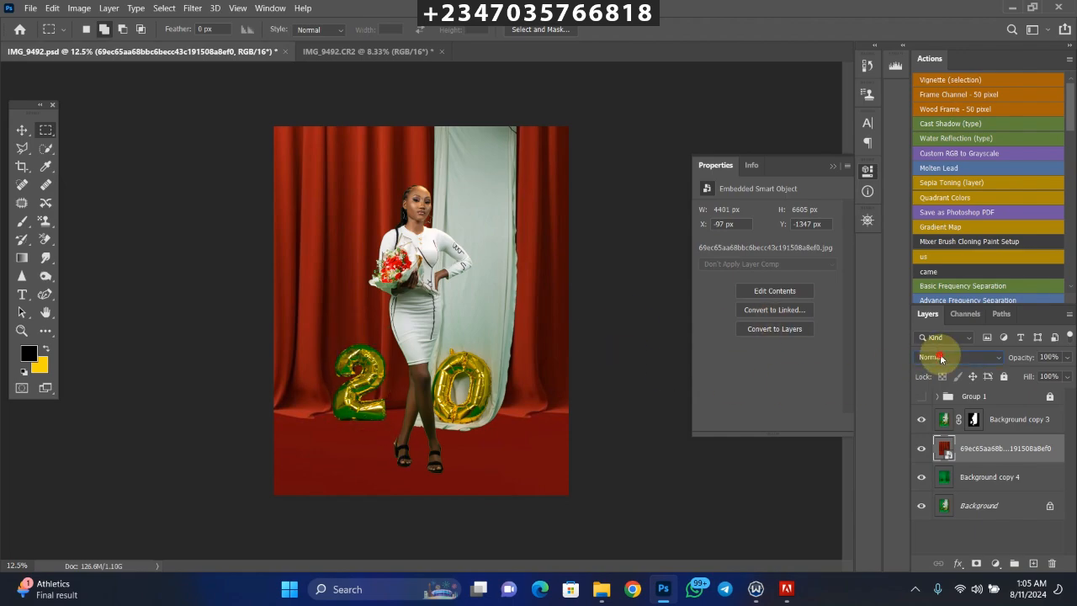
Set the curtain overlay layer's blend mode to Soft Light so the backdrop reads as a green curtain.
left_click(955, 357)
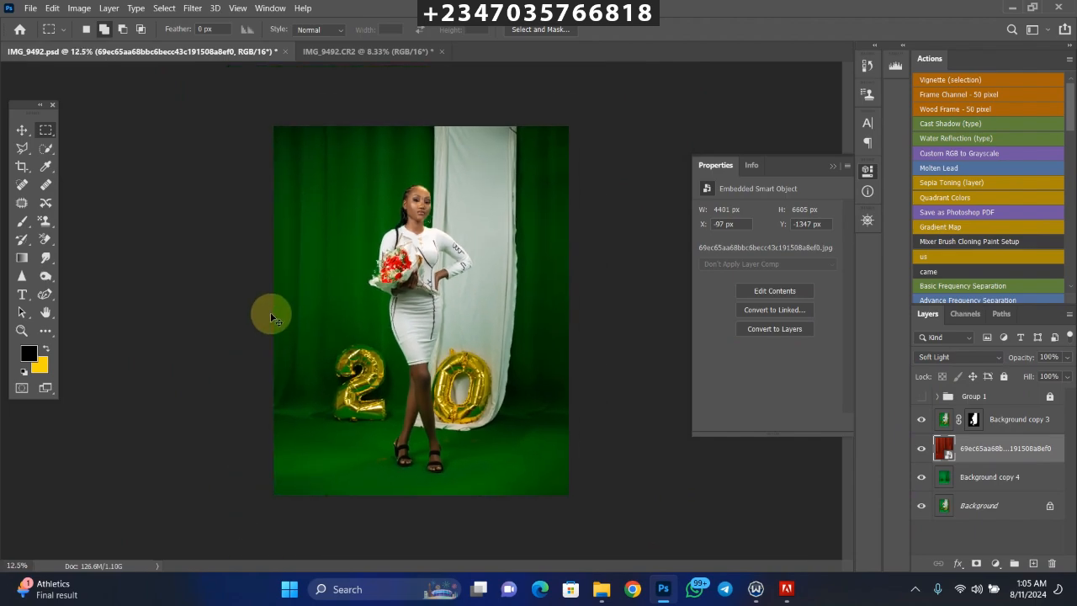
mouse_move(861, 412)
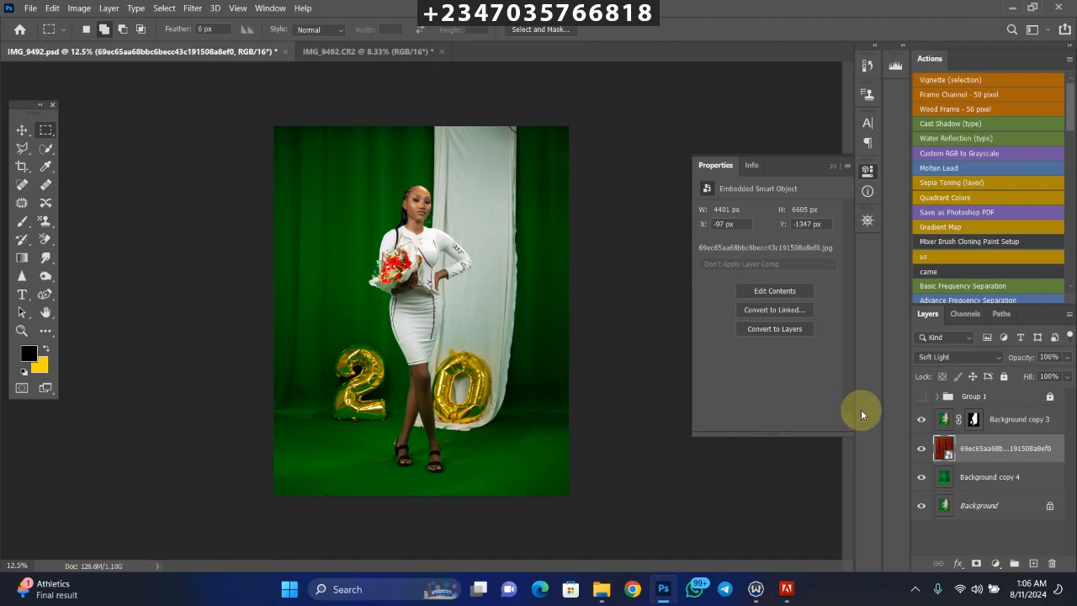
Apply a Gaussian Blur smart filter to soften the green curtain overlay.
left_click(192, 7)
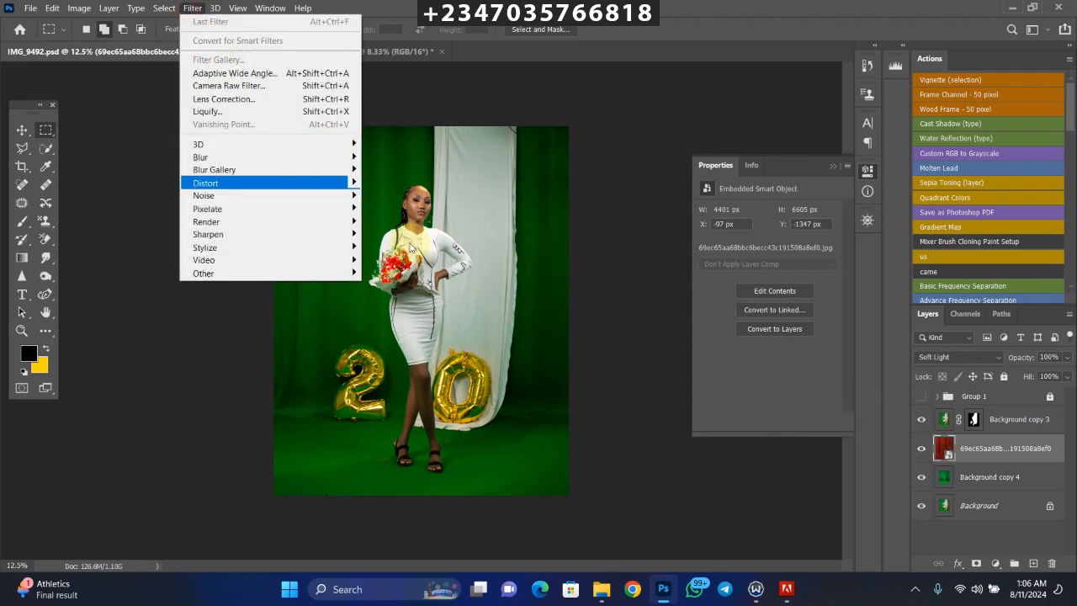
mouse_move(200, 158)
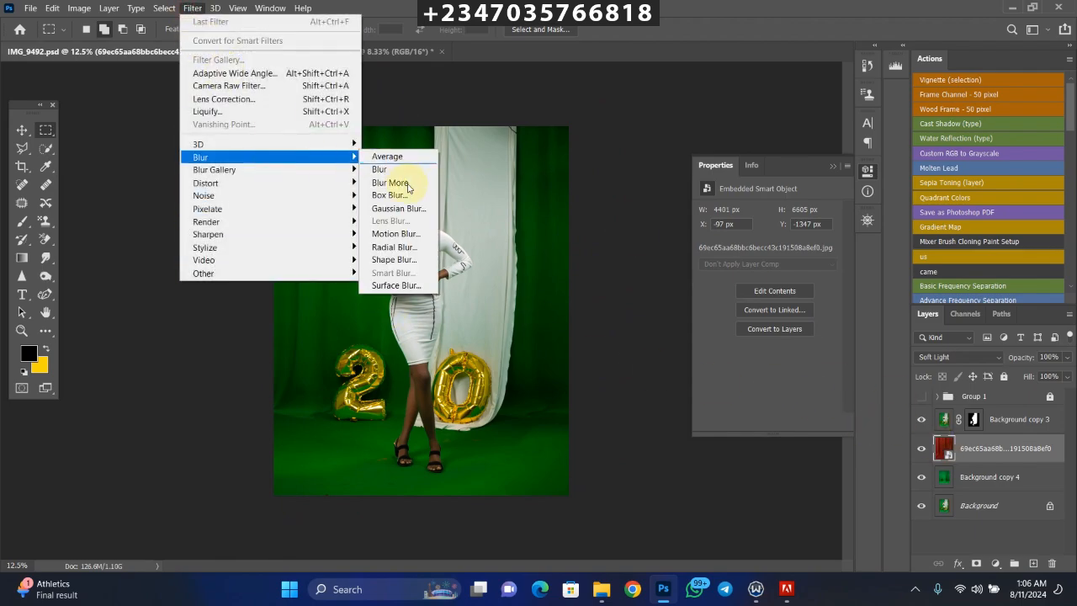
left_click(397, 209)
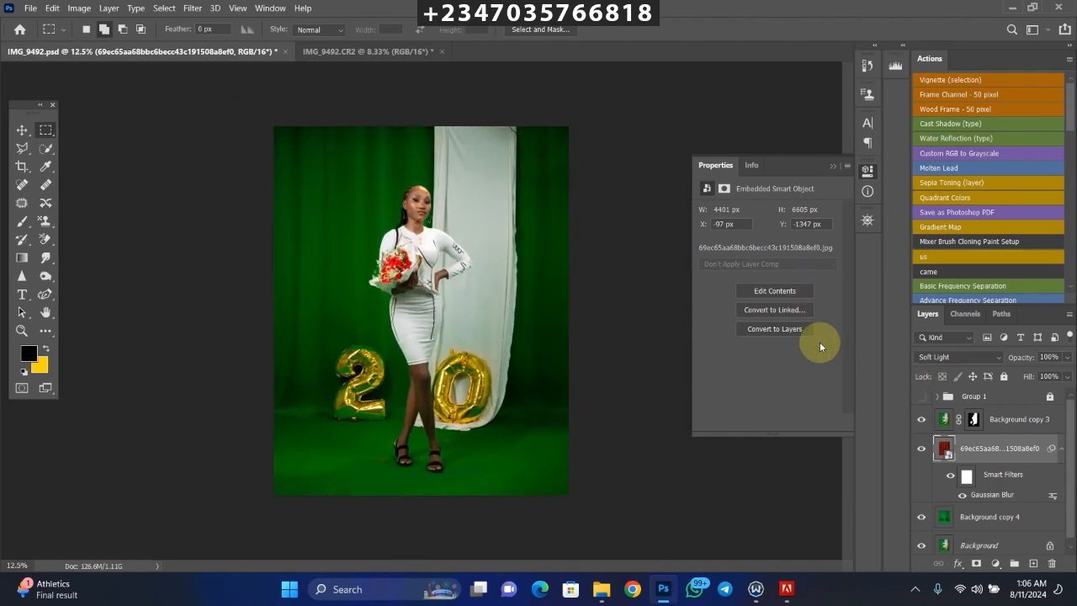
mouse_move(804, 286)
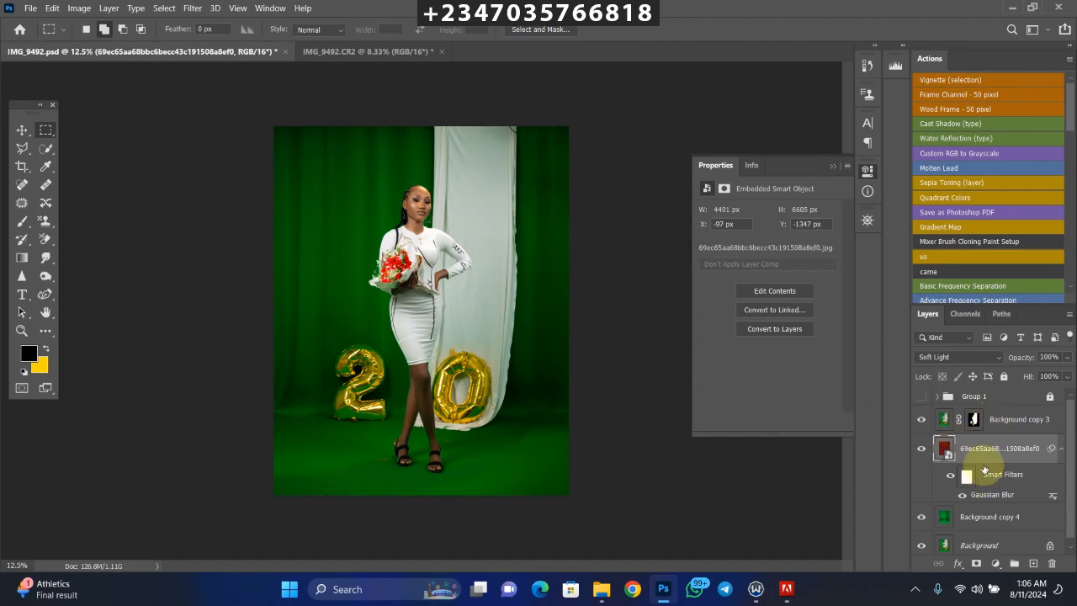
mouse_move(865, 387)
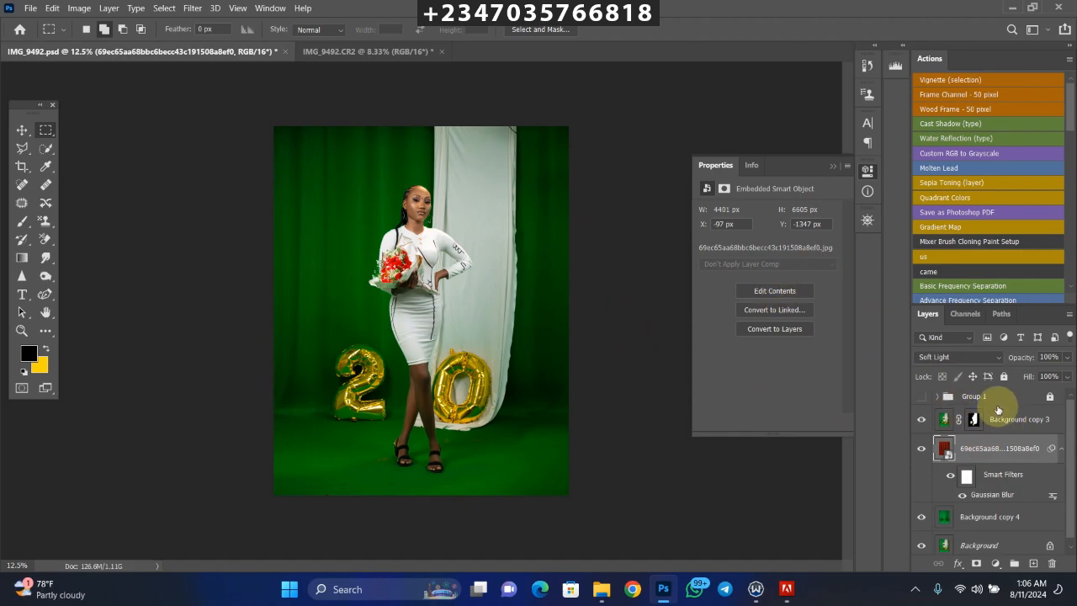
Add Color Lookup adjustments above the portrait and grade the first with a chosen 3DLUT.
left_click(1017, 419)
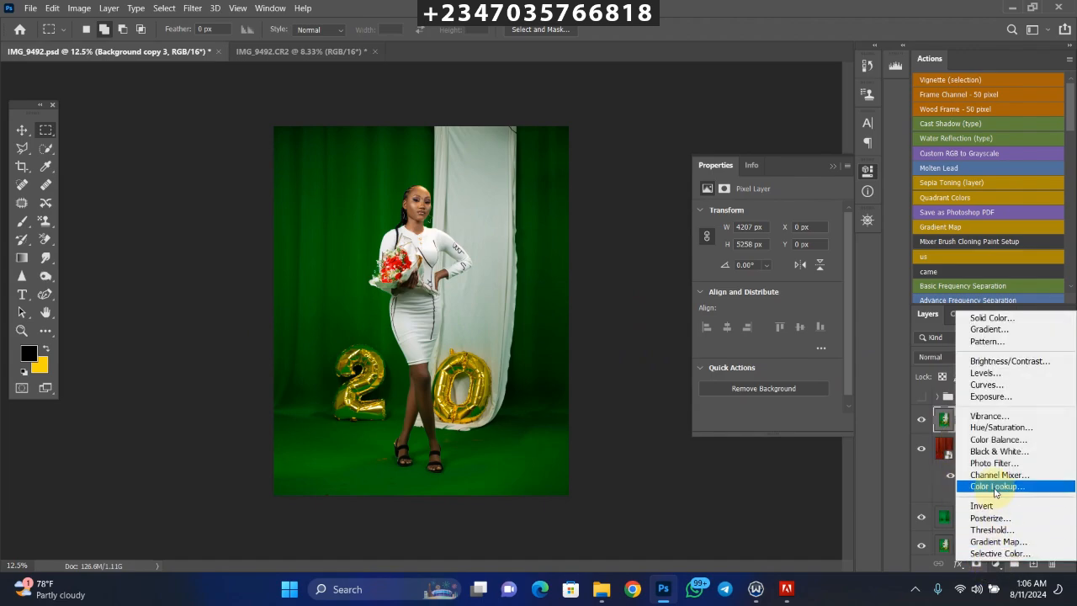
left_click(996, 485)
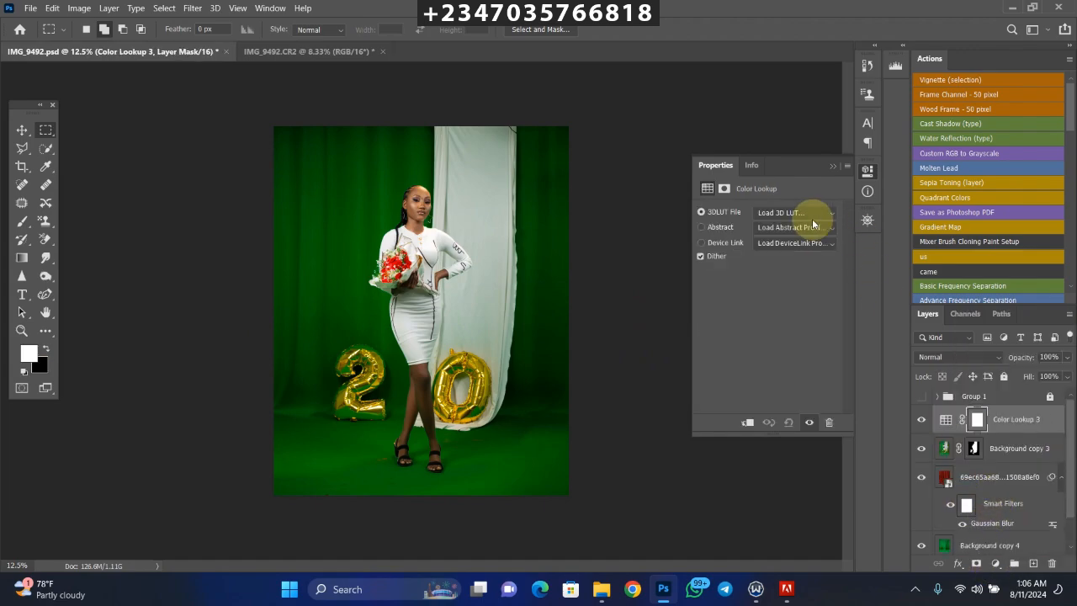
left_click(774, 212)
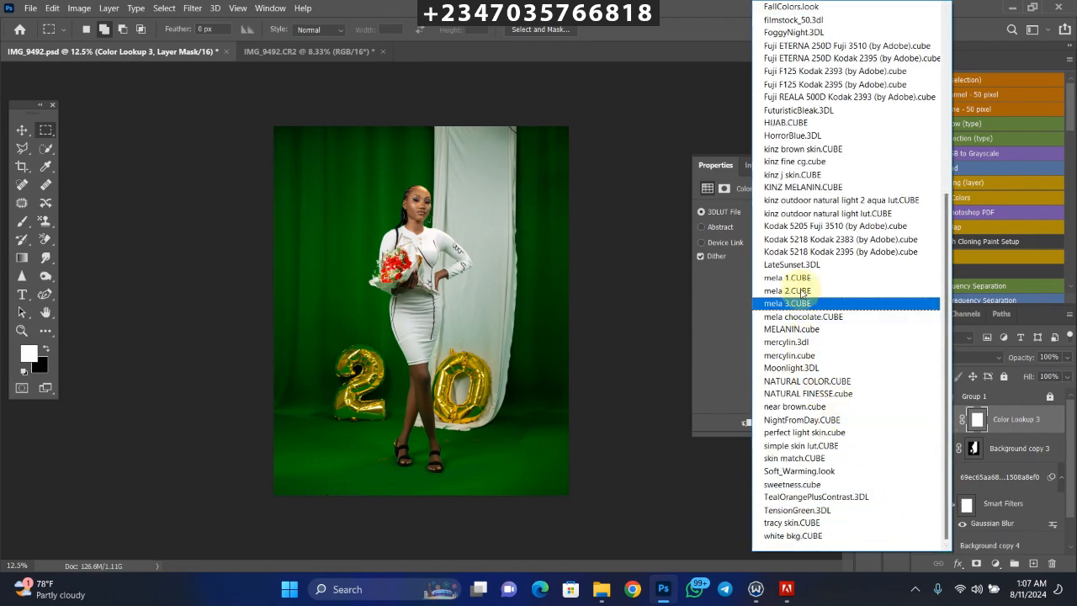
left_click(803, 317)
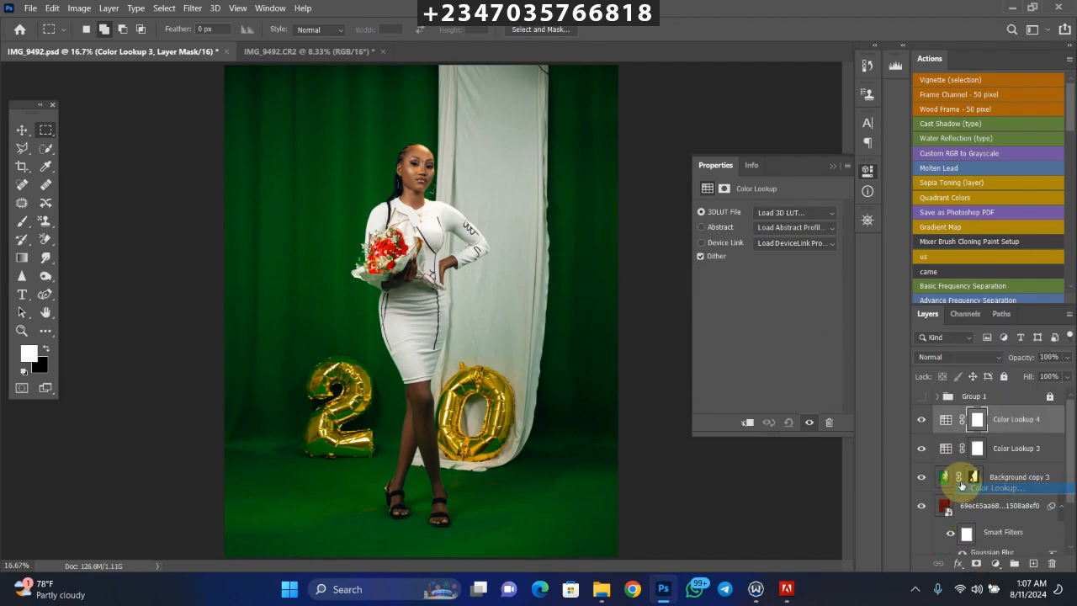
left_click(794, 212)
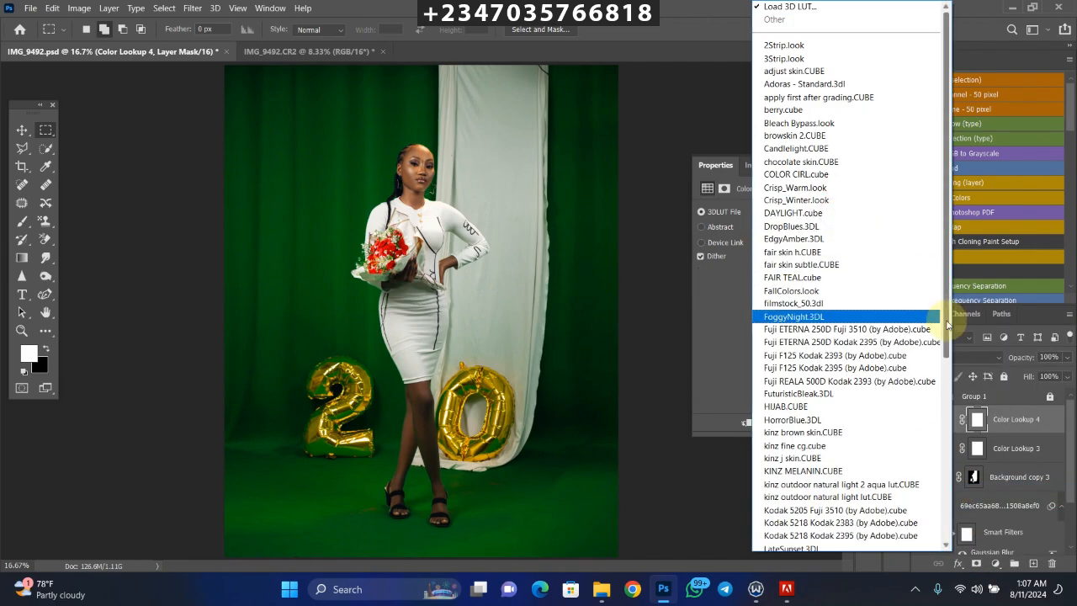